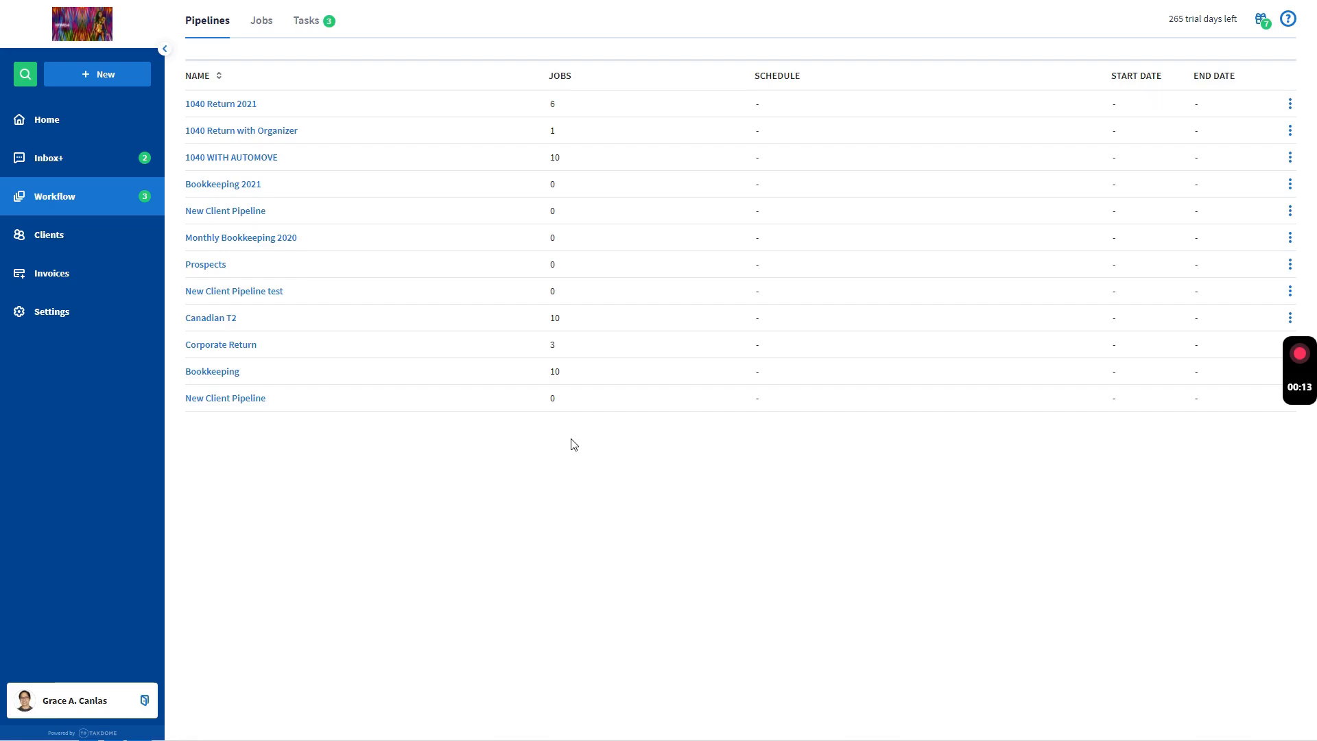
mouse_move(216, 339)
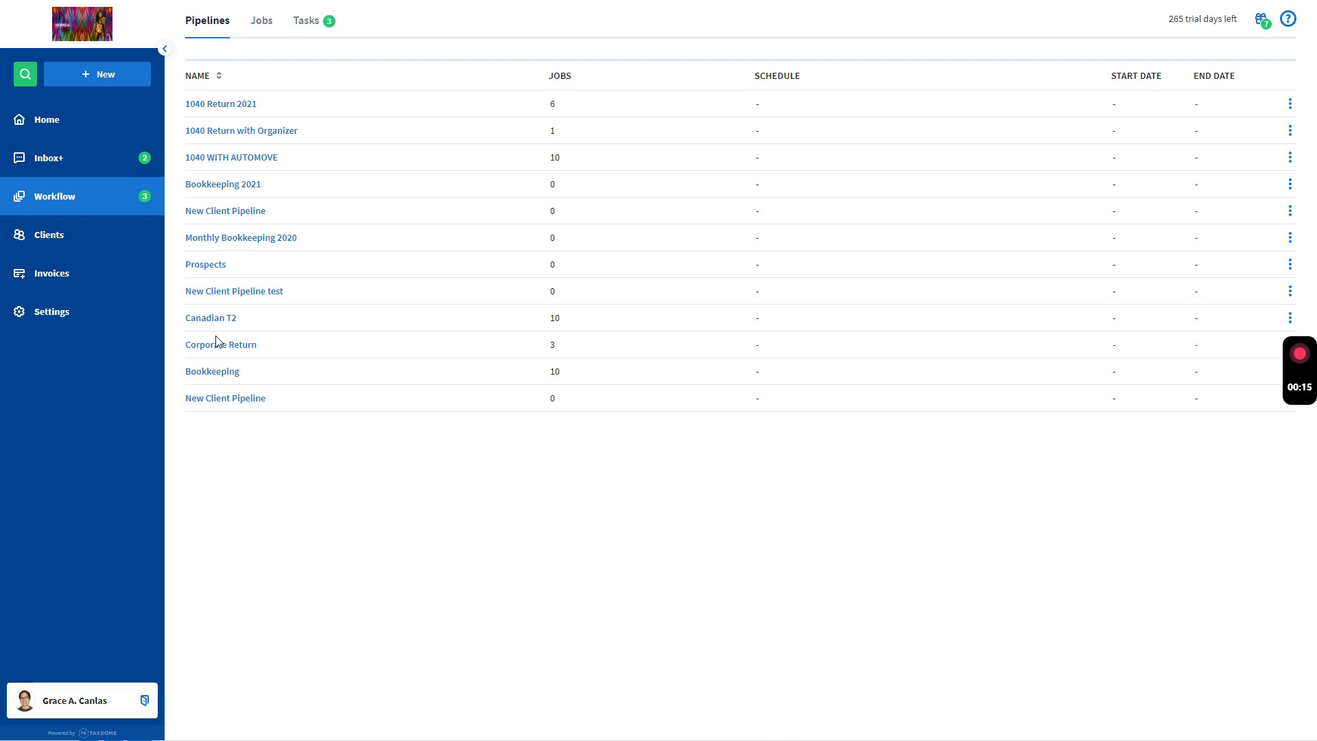
mouse_move(179, 90)
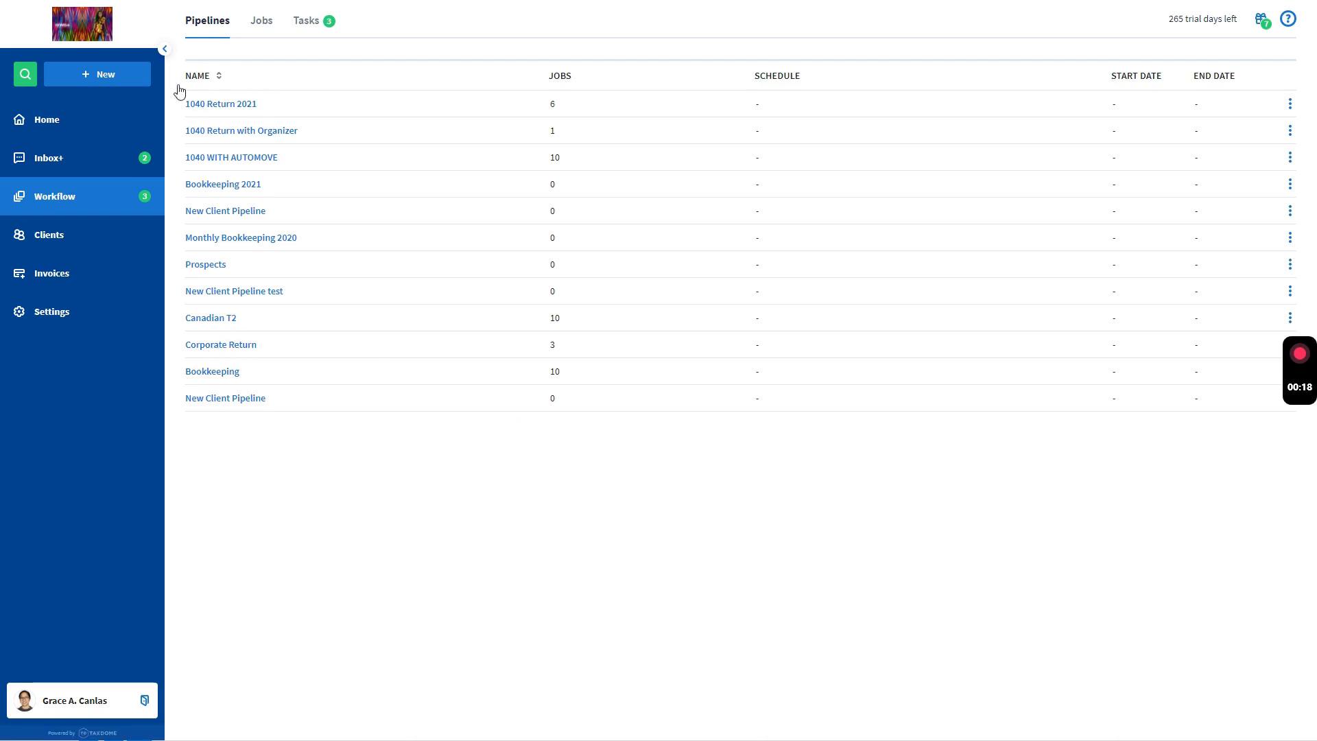
mouse_move(225, 189)
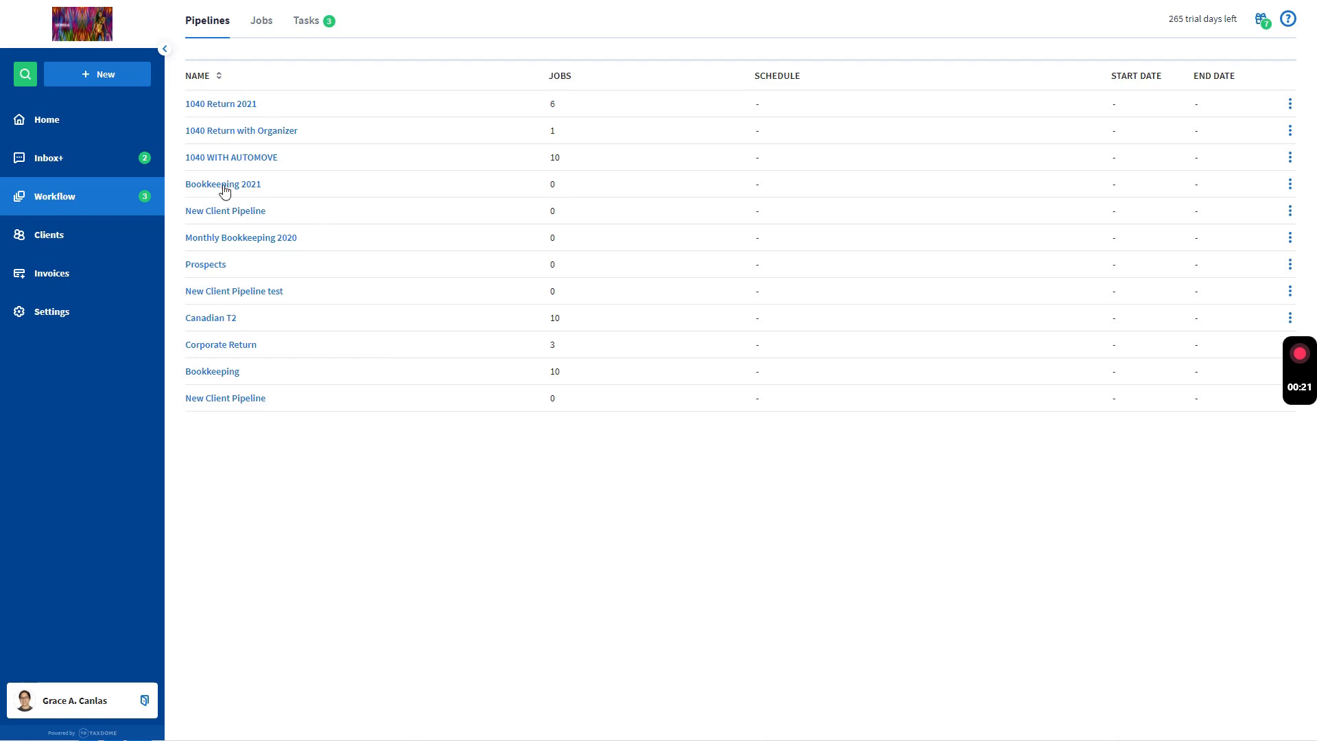
mouse_move(331, 210)
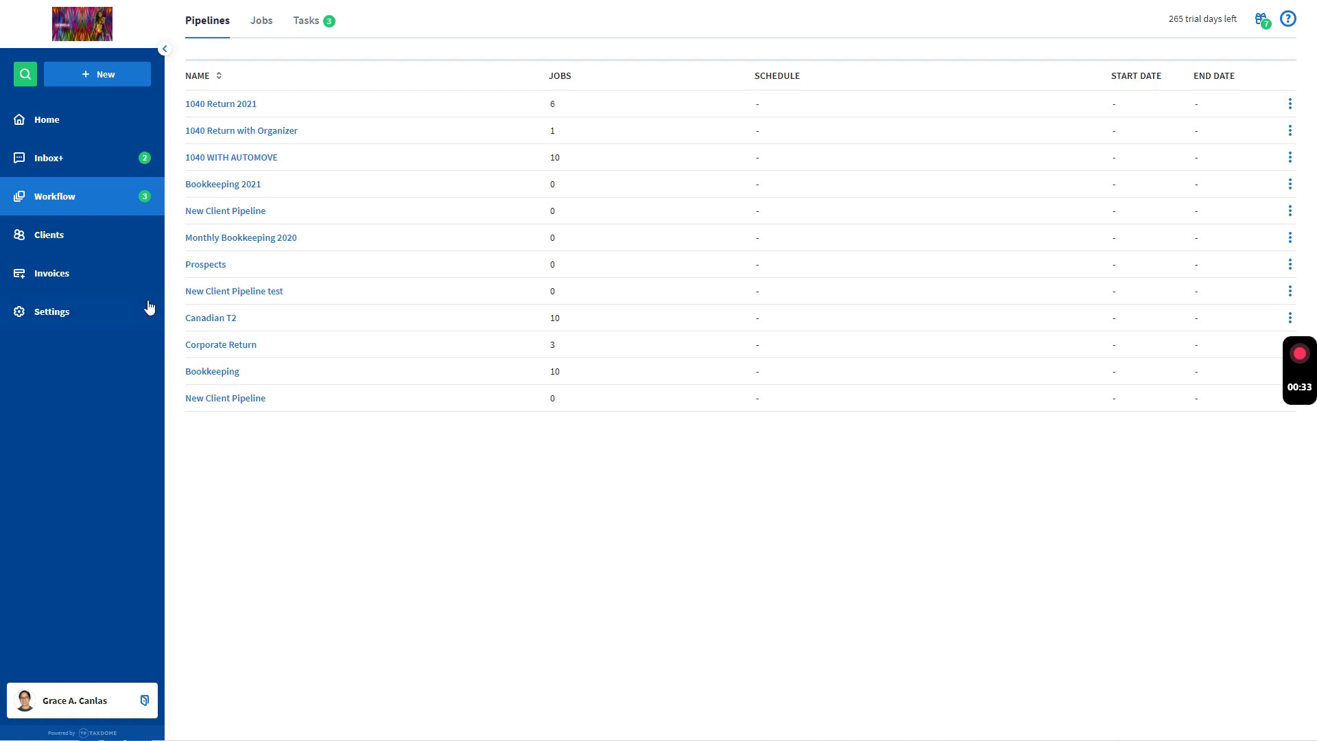
Open the Corporate Return pipeline board.
left_click(221, 344)
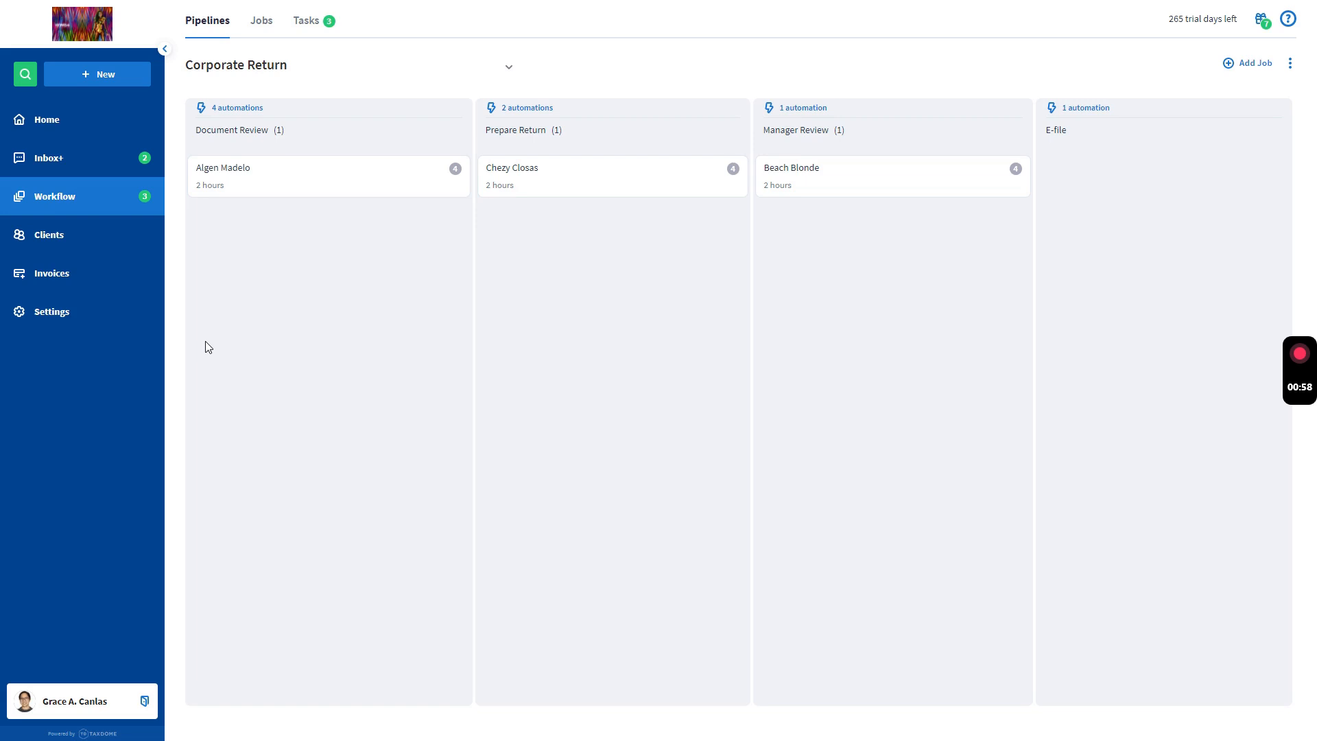
mouse_move(398, 240)
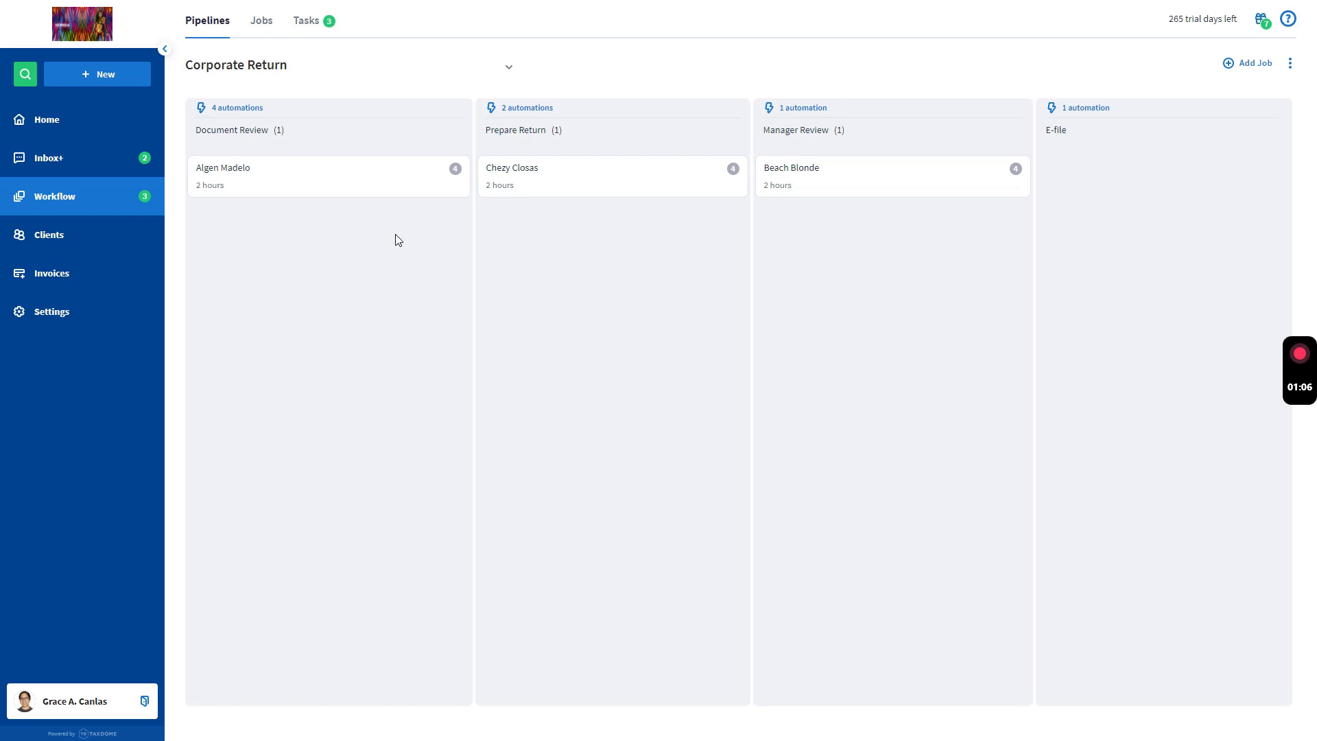
mouse_move(681, 268)
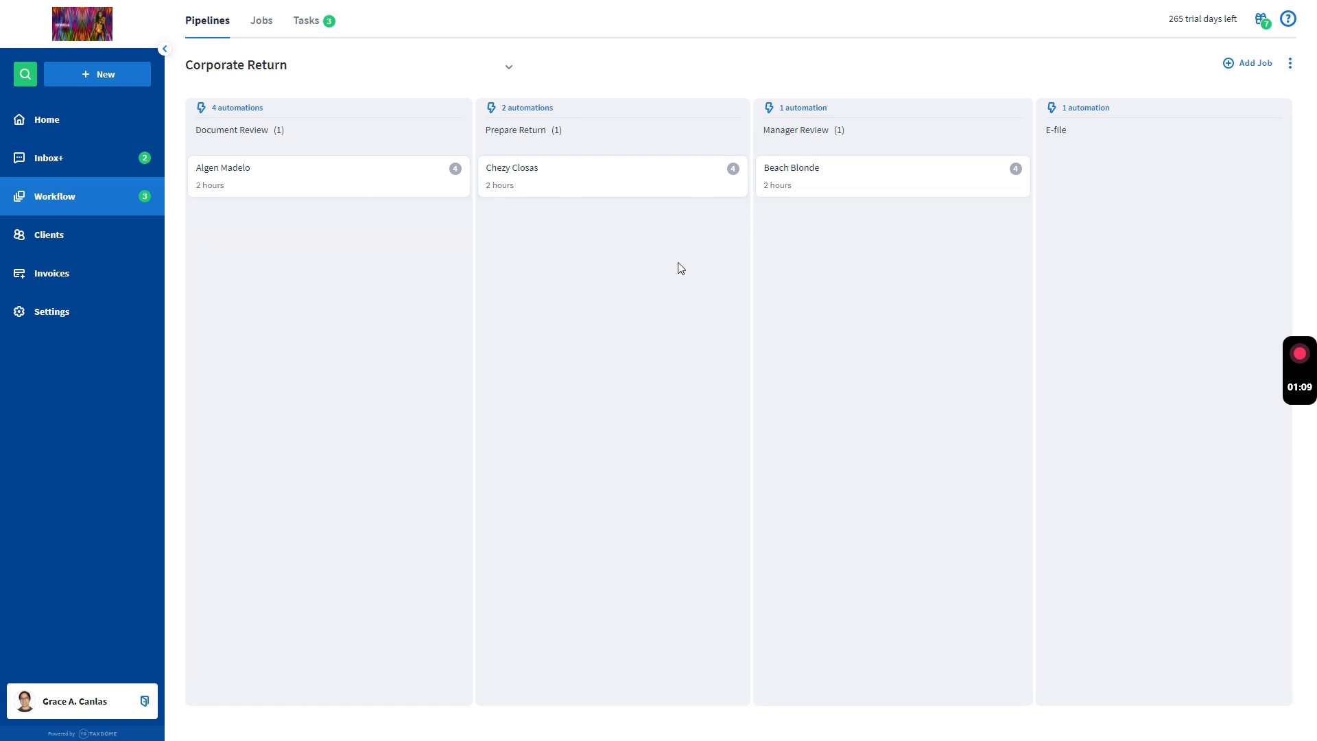
mouse_move(685, 262)
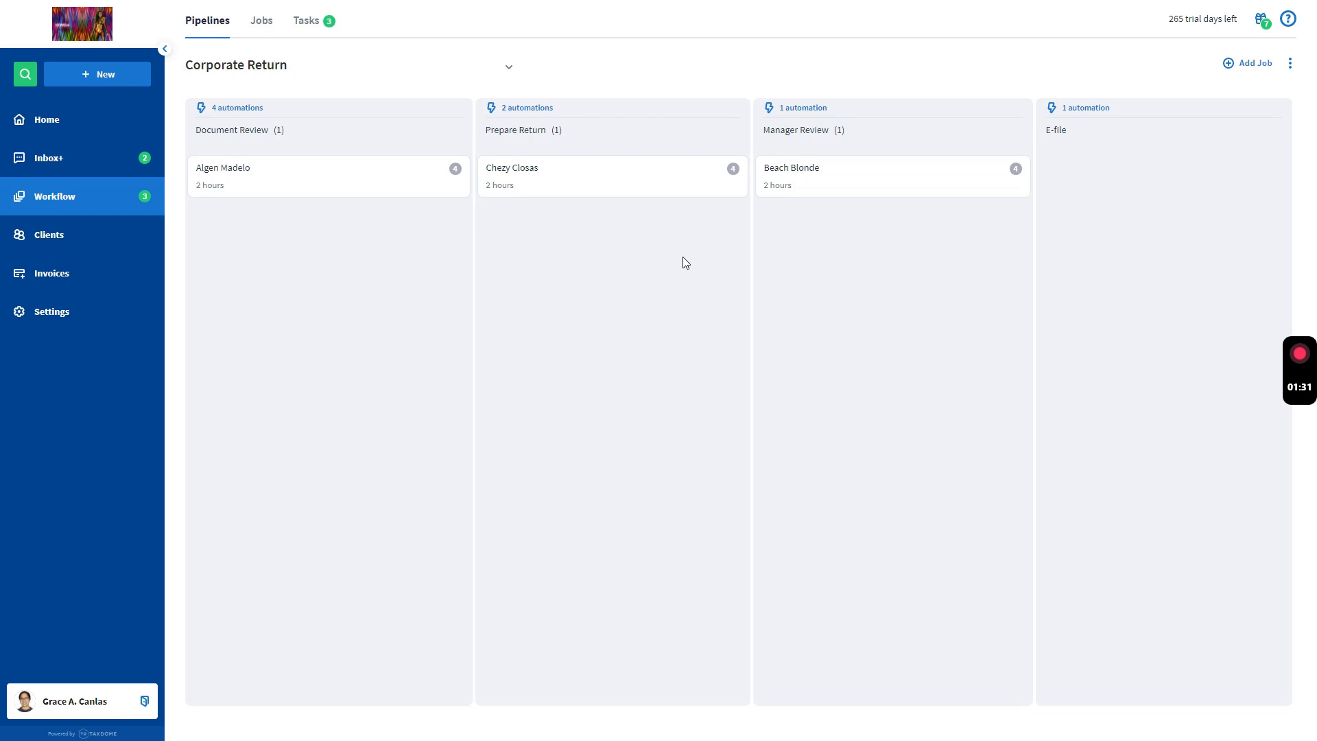
mouse_move(579, 184)
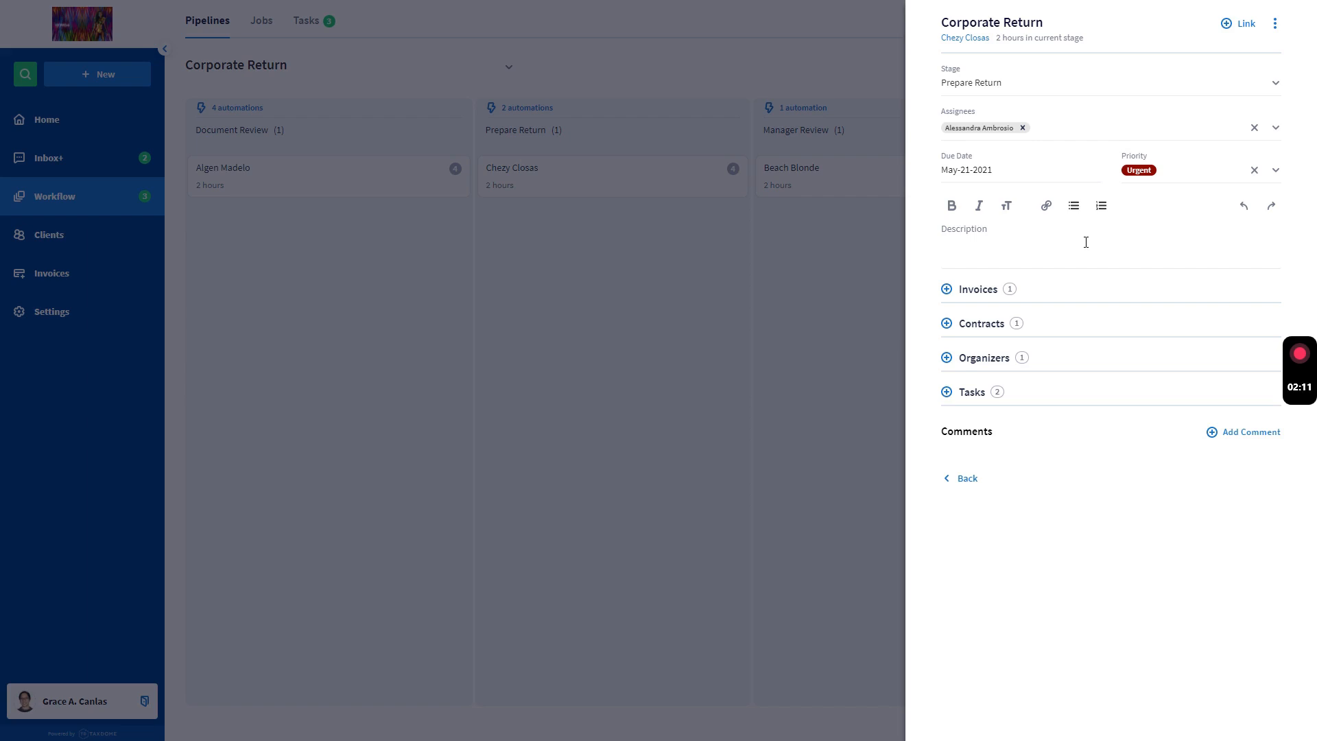
left_click(946, 289)
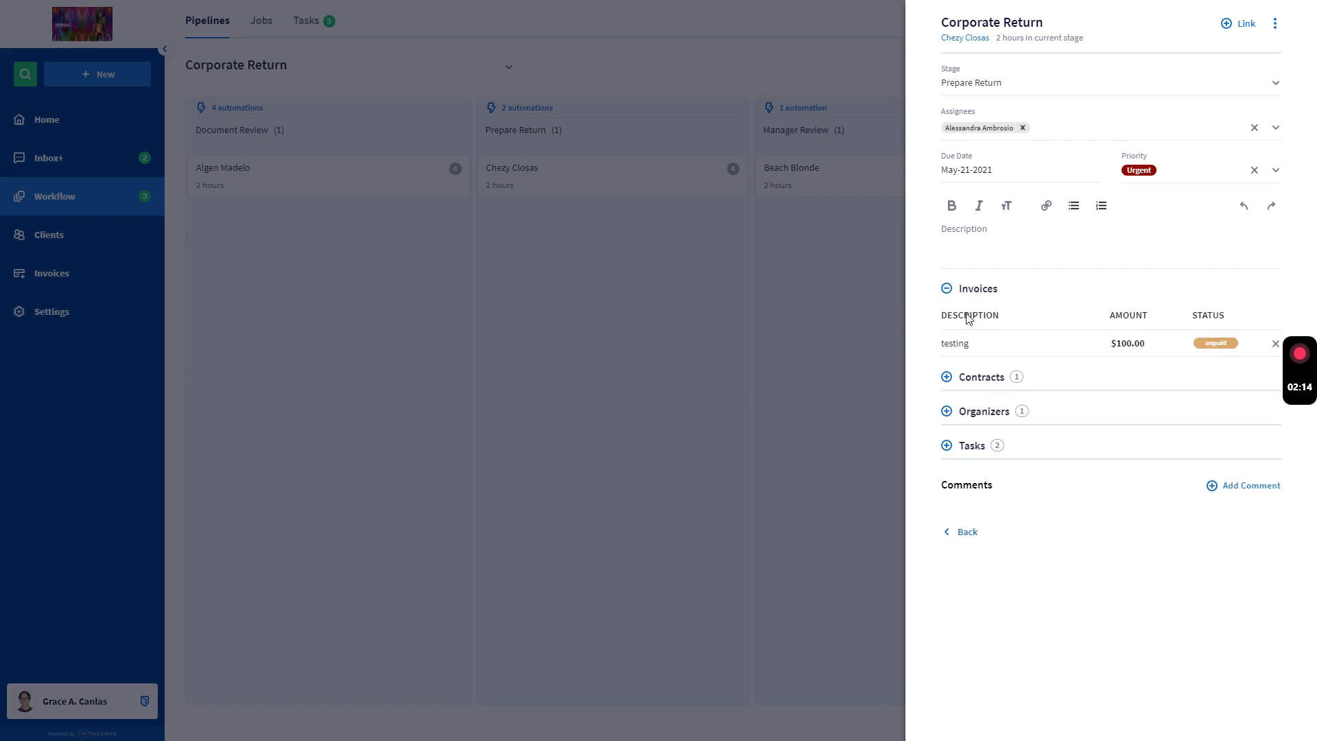
mouse_move(995, 336)
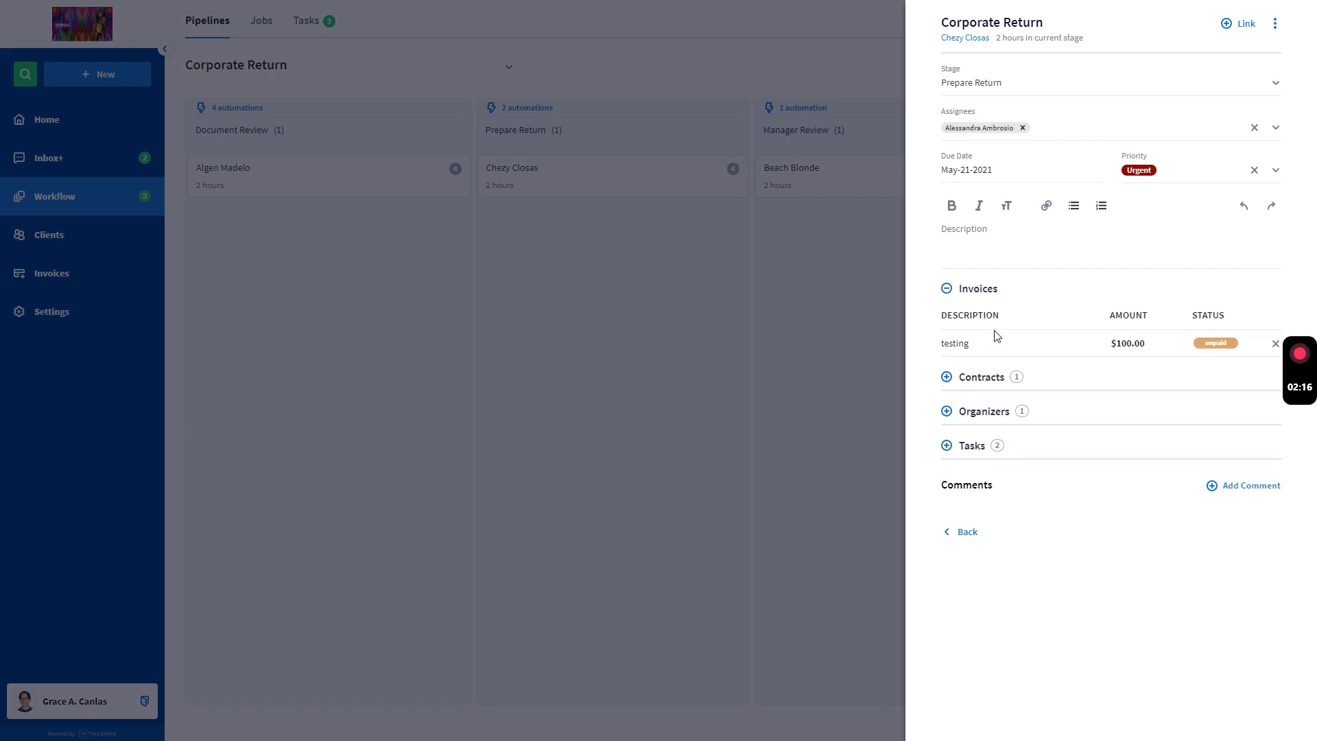
mouse_move(1091, 348)
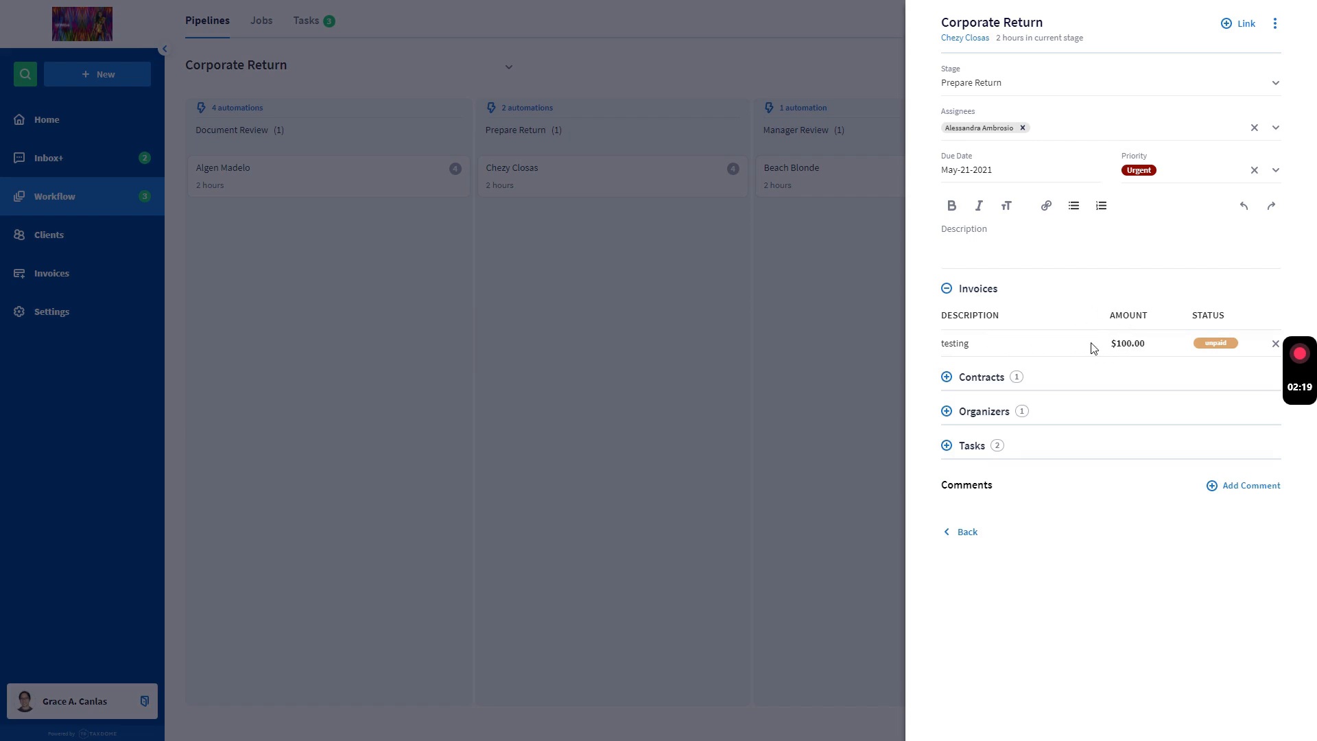
left_click(946, 377)
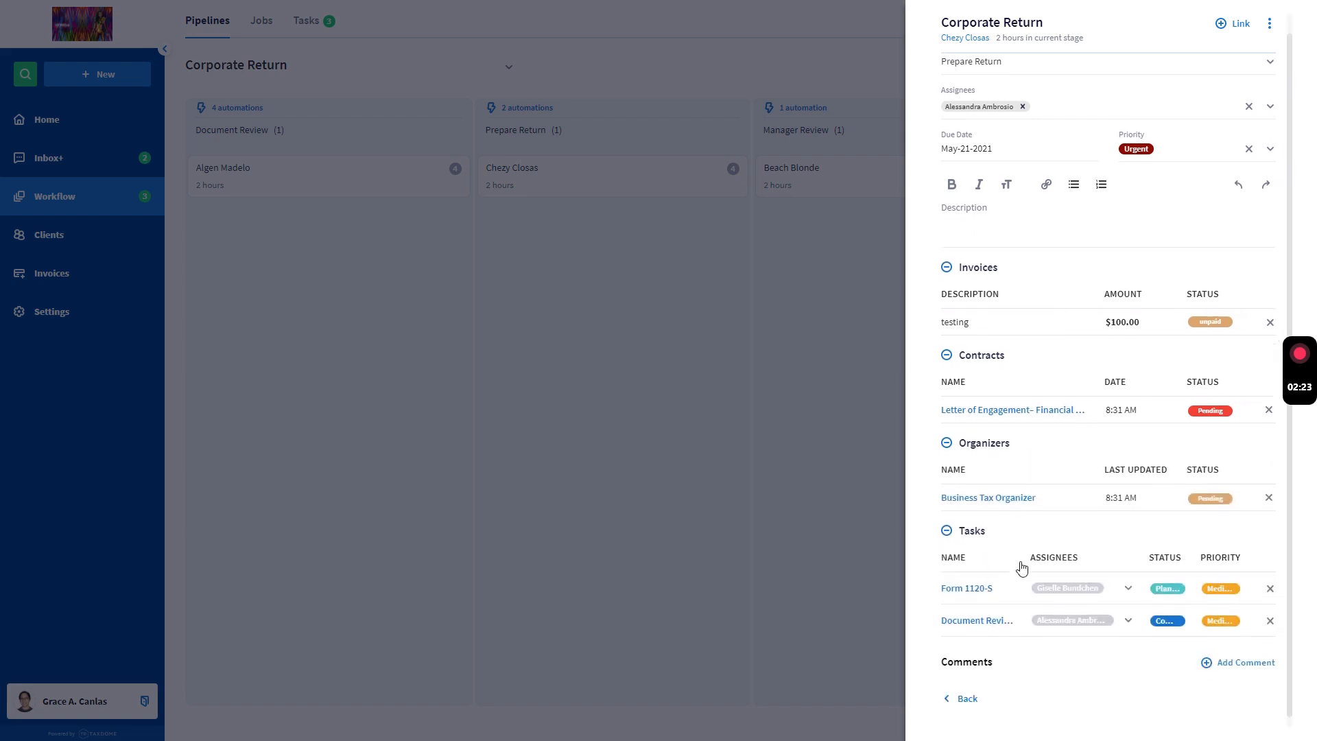
scroll("down", 3)
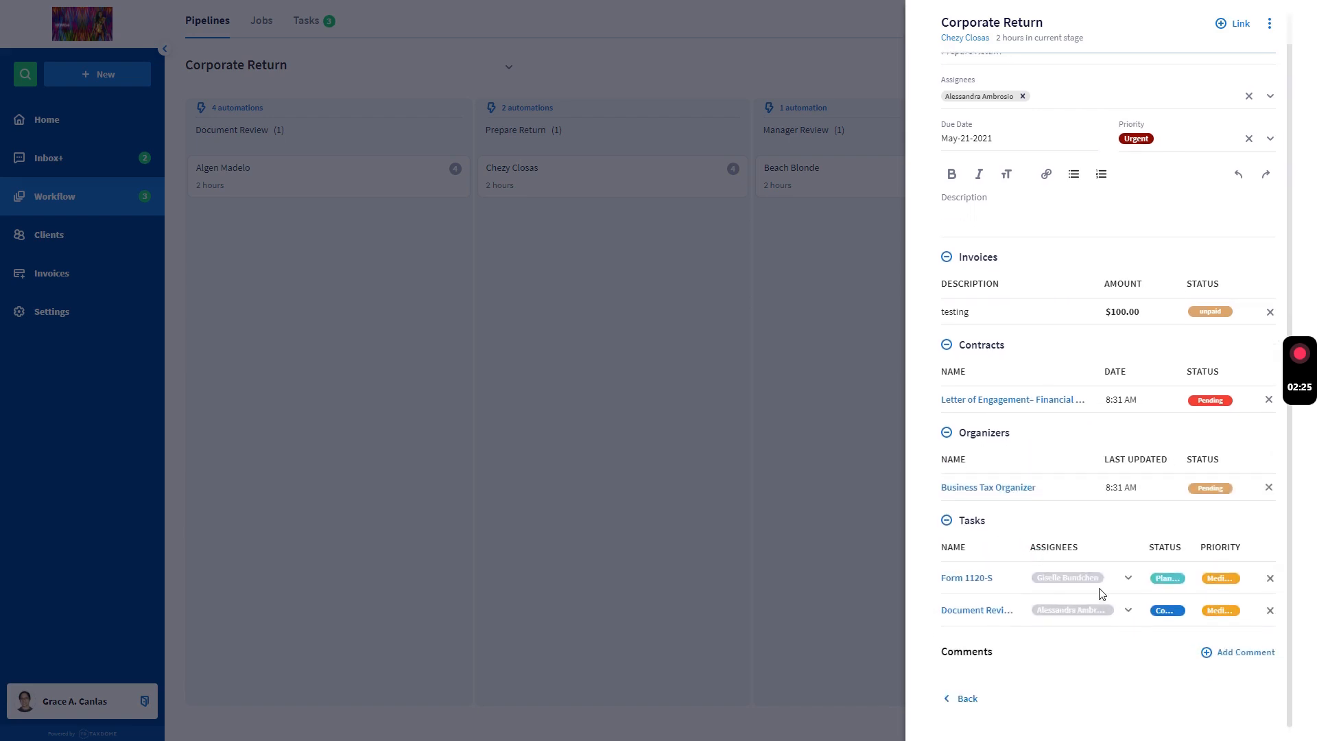
left_click(1126, 578)
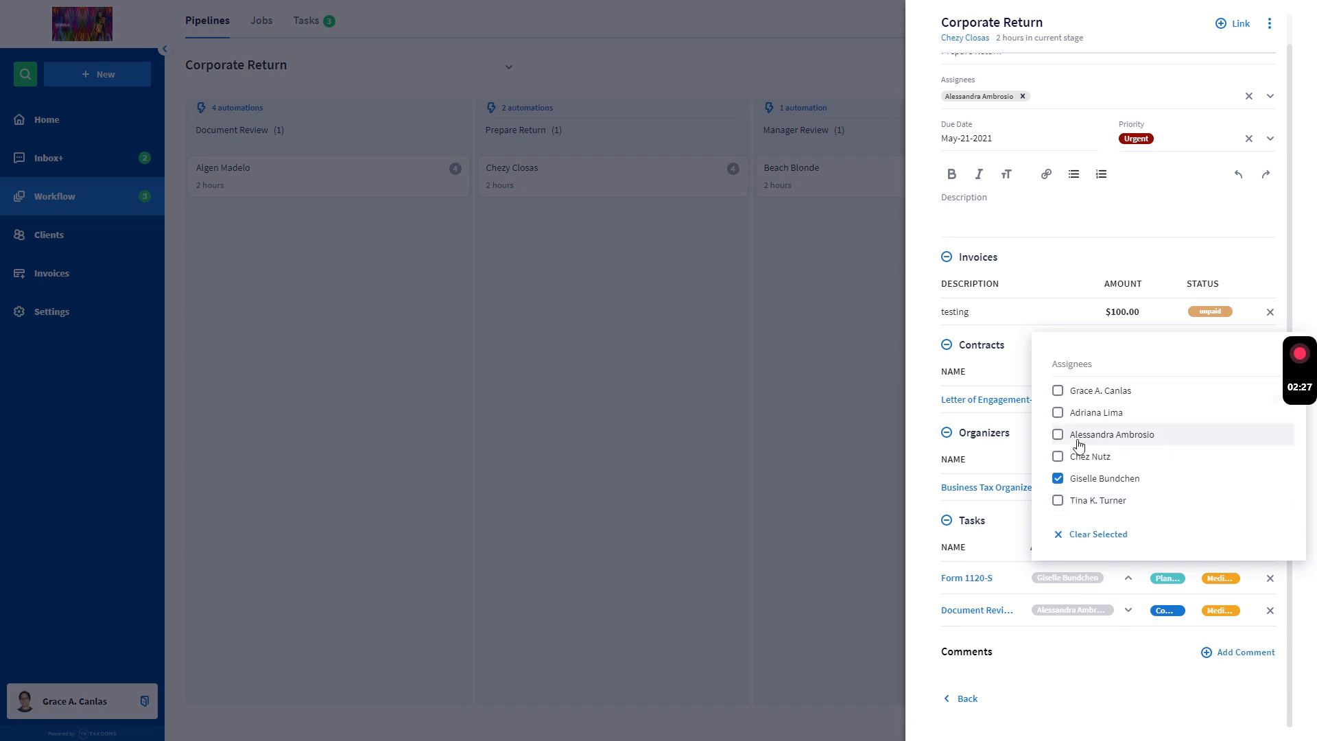
left_click(1128, 578)
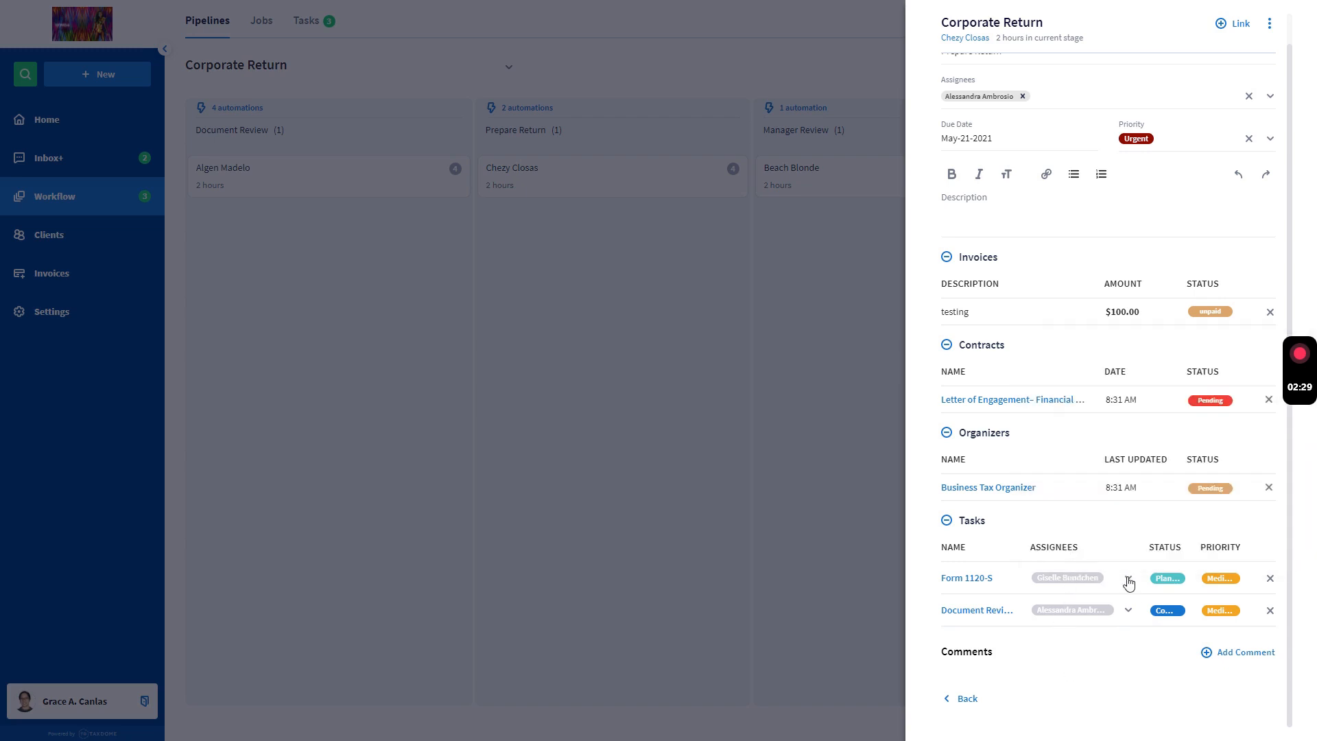
left_click(1166, 578)
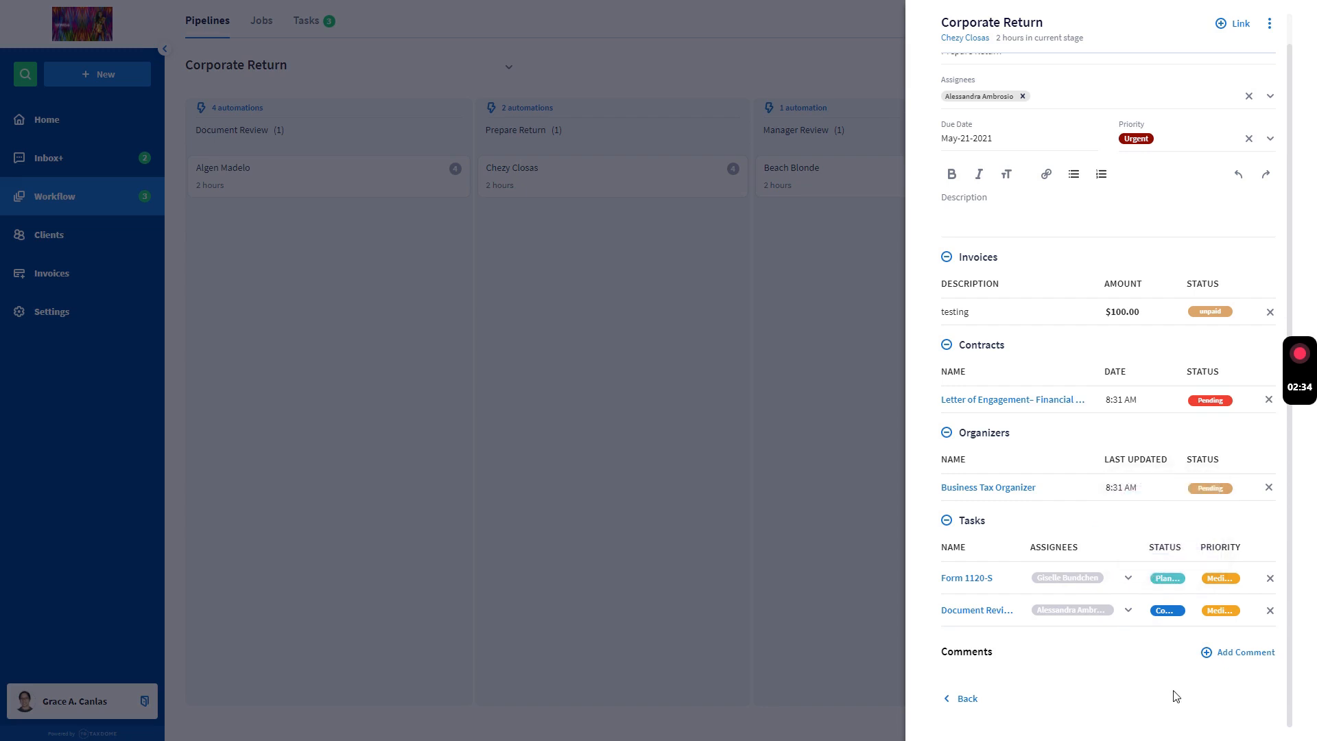
mouse_move(1105, 619)
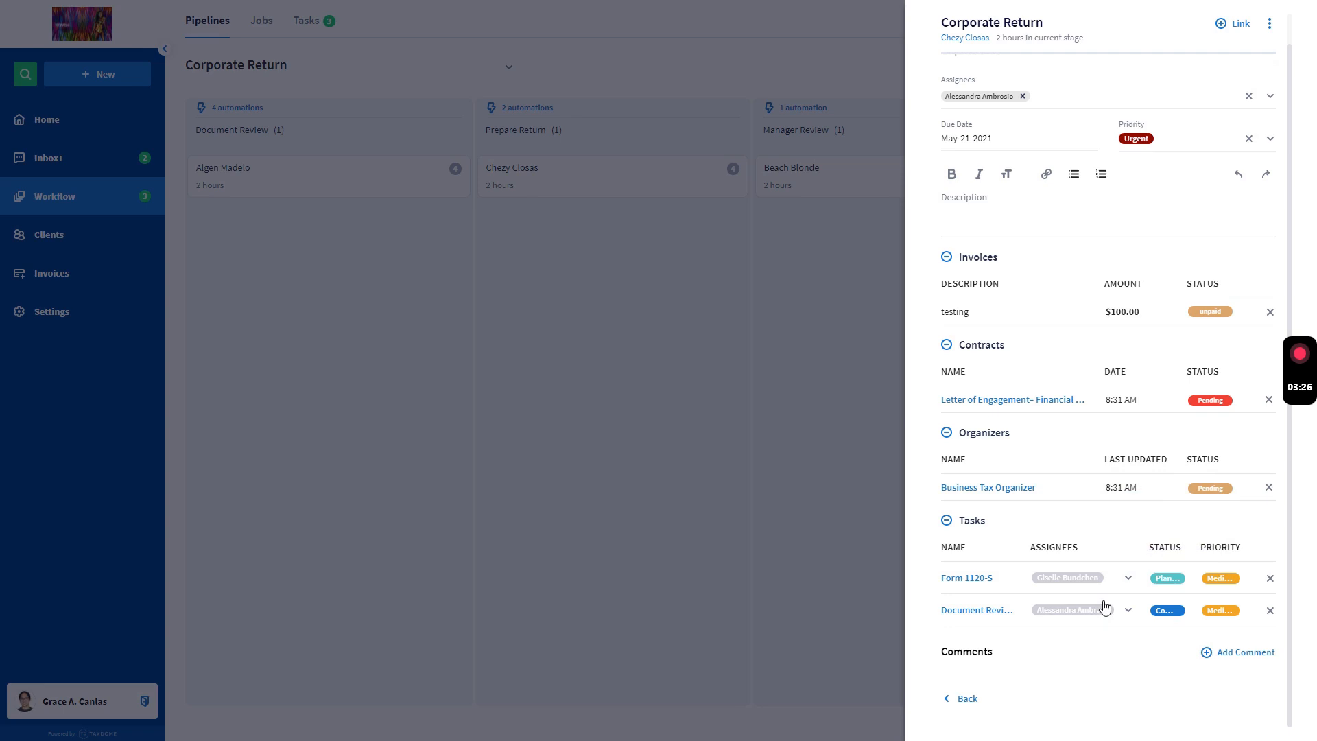
mouse_move(1101, 606)
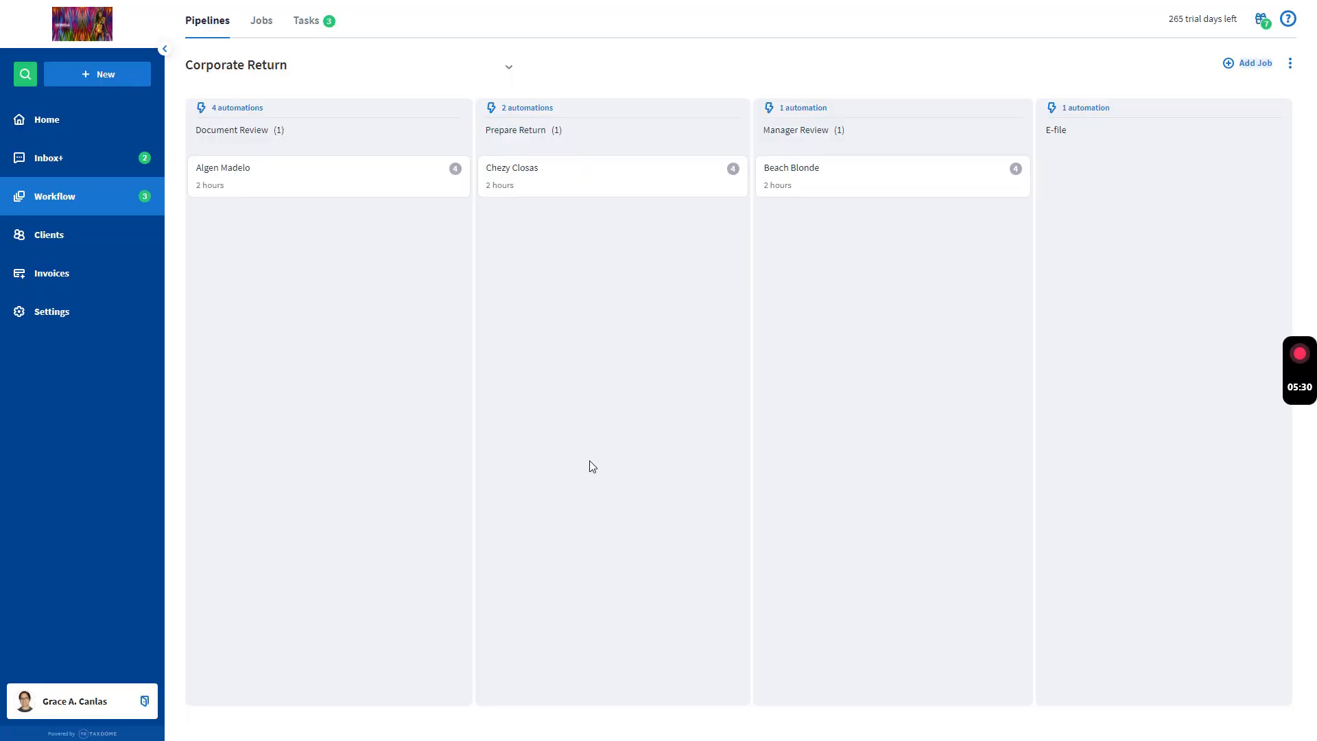
mouse_move(1227, 62)
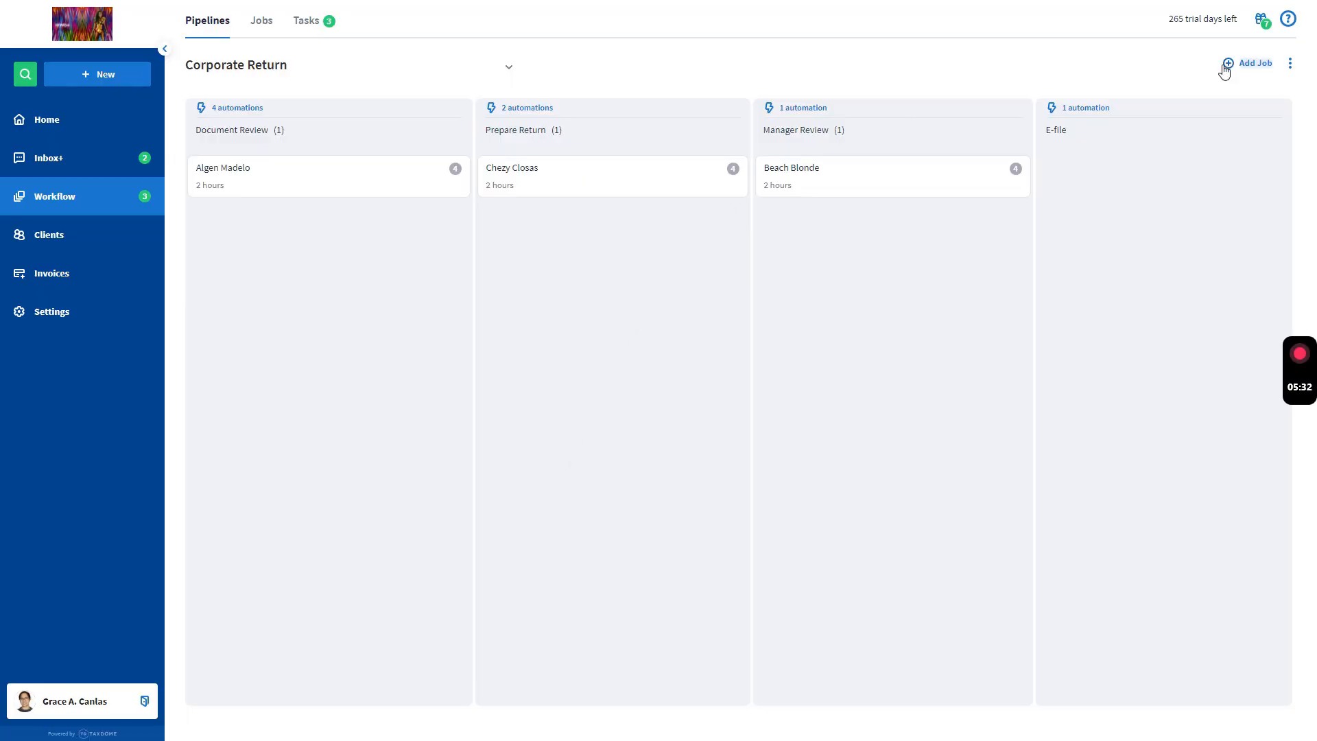
Add a Corporate Return job for Ringo Techstore assigned to Alessandra Ambrosio.
left_click(1255, 62)
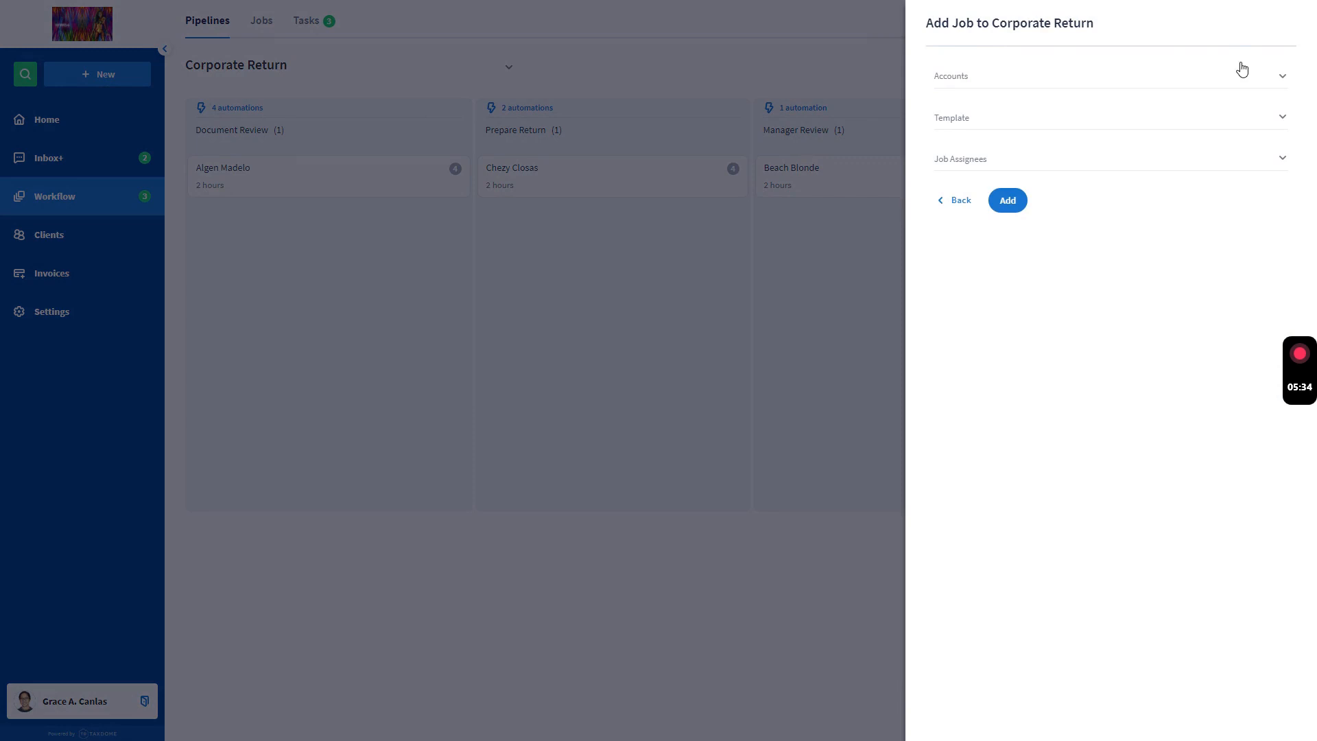
left_click(1135, 76)
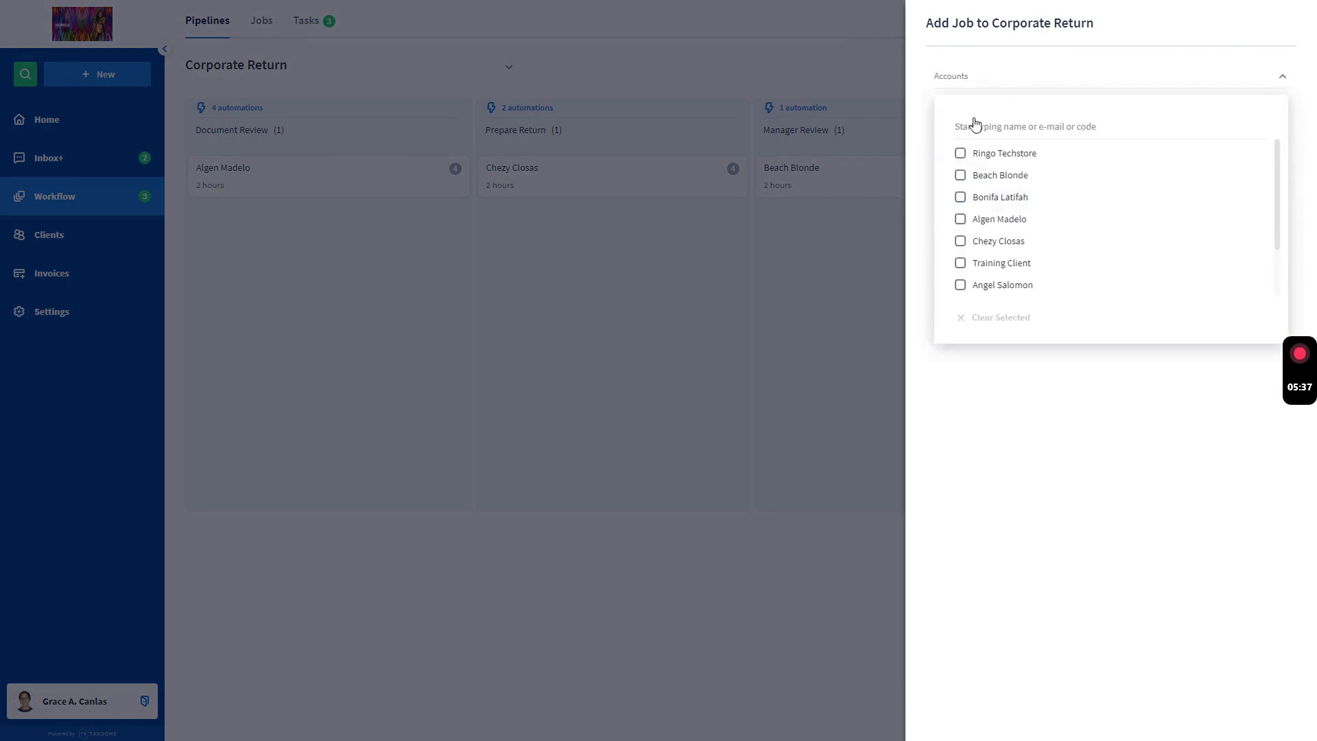
mouse_move(991, 122)
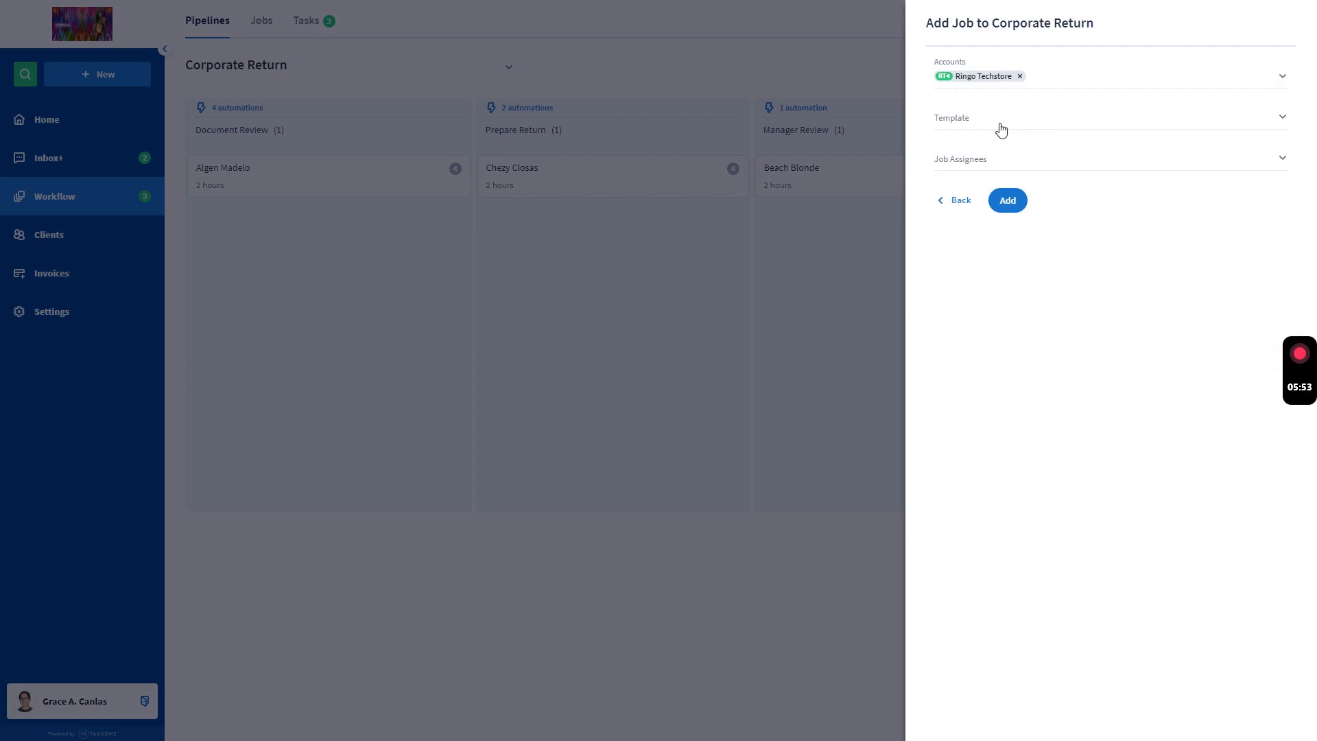
mouse_move(1013, 168)
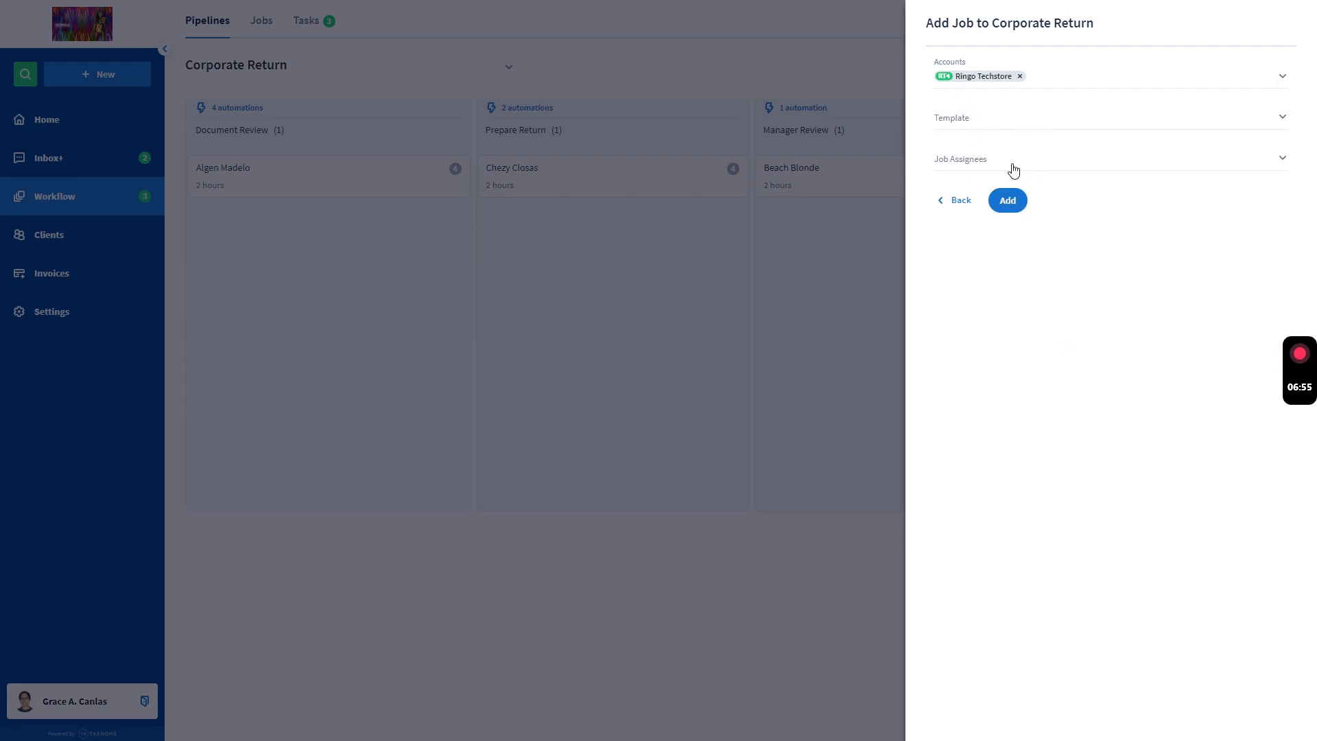
left_click(1110, 158)
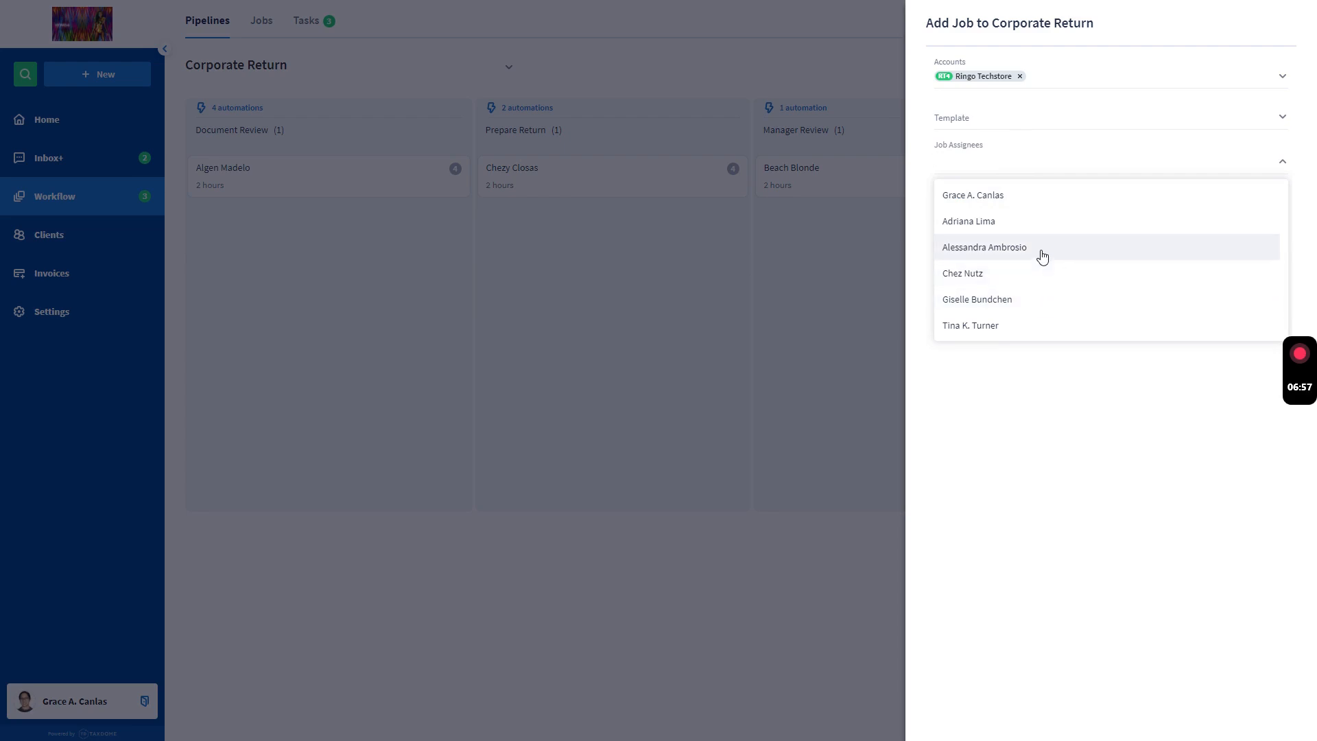
left_click(984, 247)
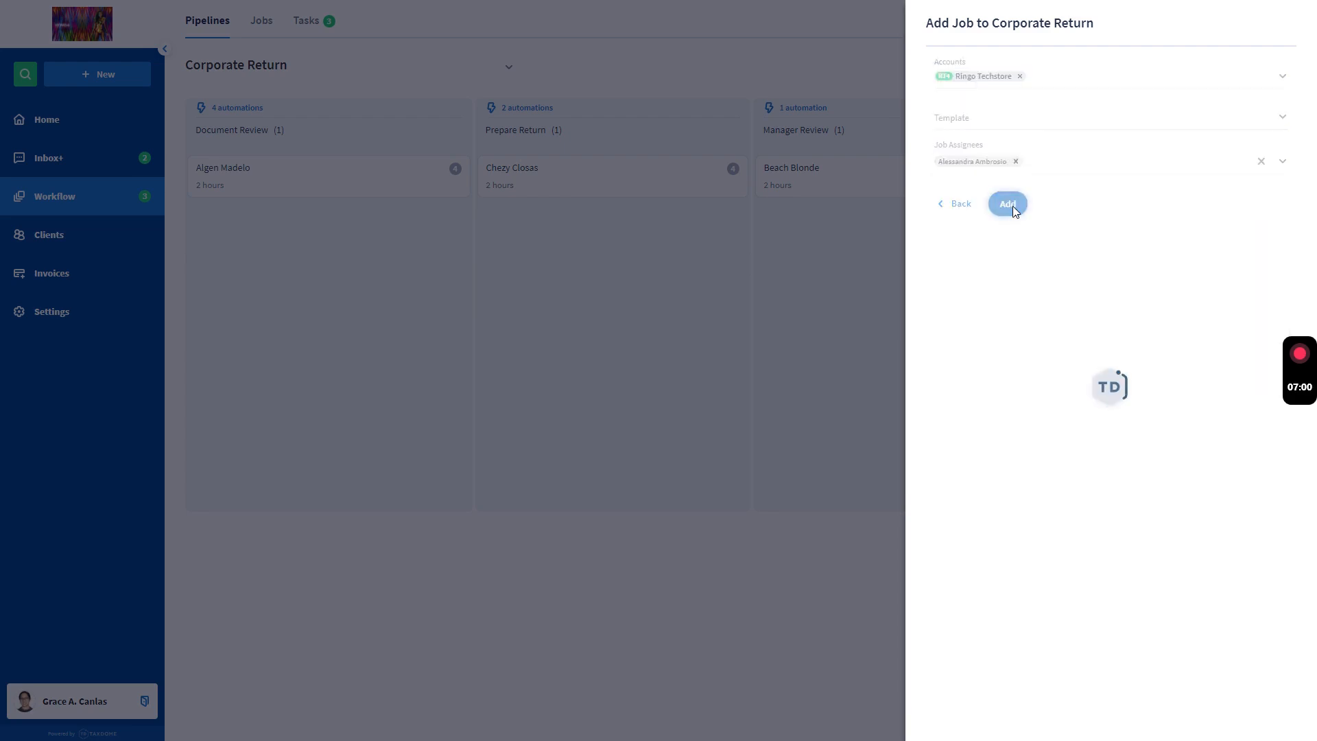
Submit the Ringo Techstore job, review task assignee automations, and move it into Document Review.
left_click(1008, 203)
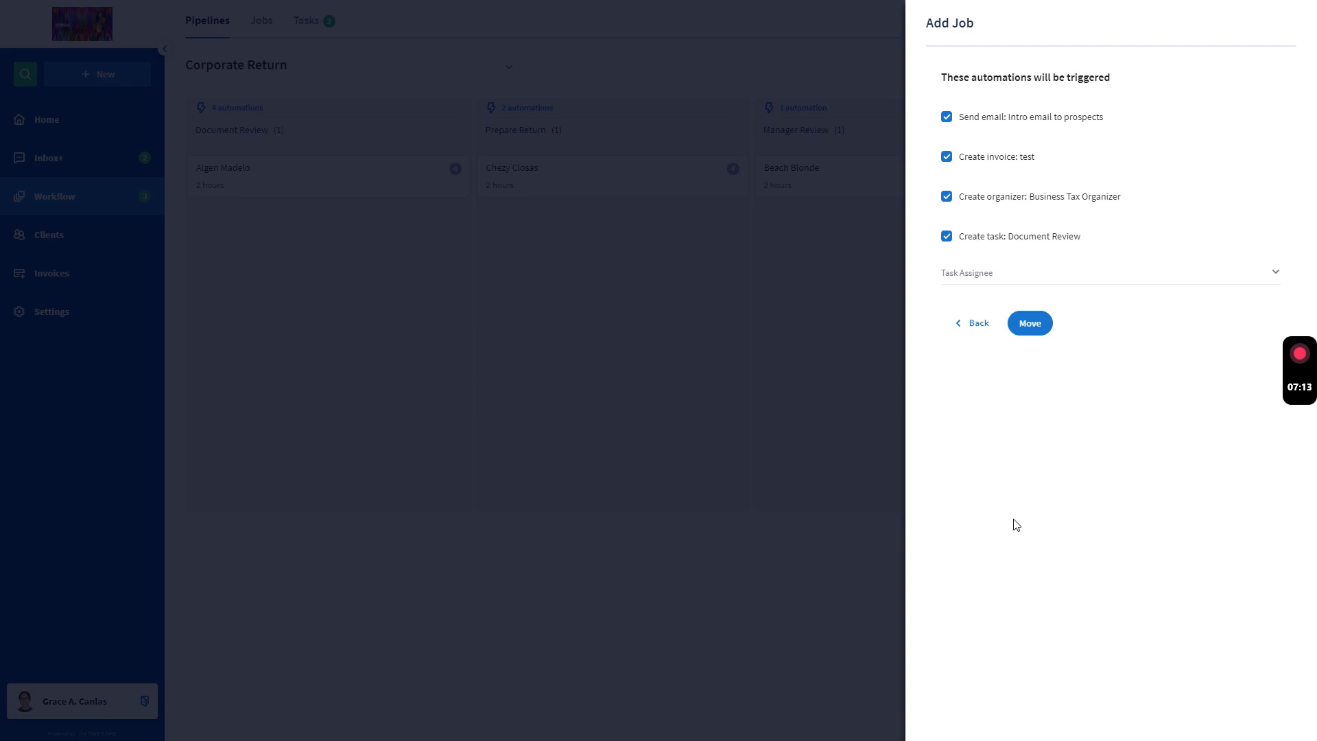
mouse_move(1115, 109)
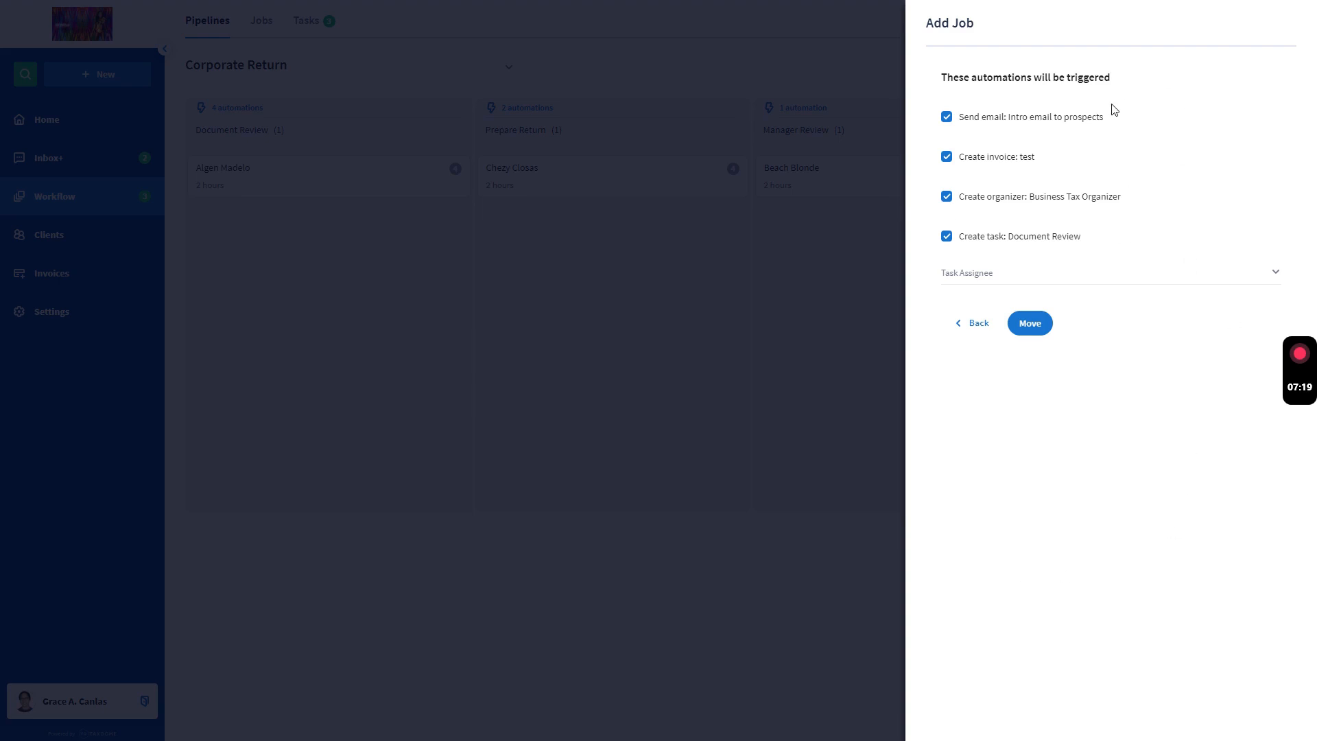
mouse_move(1072, 142)
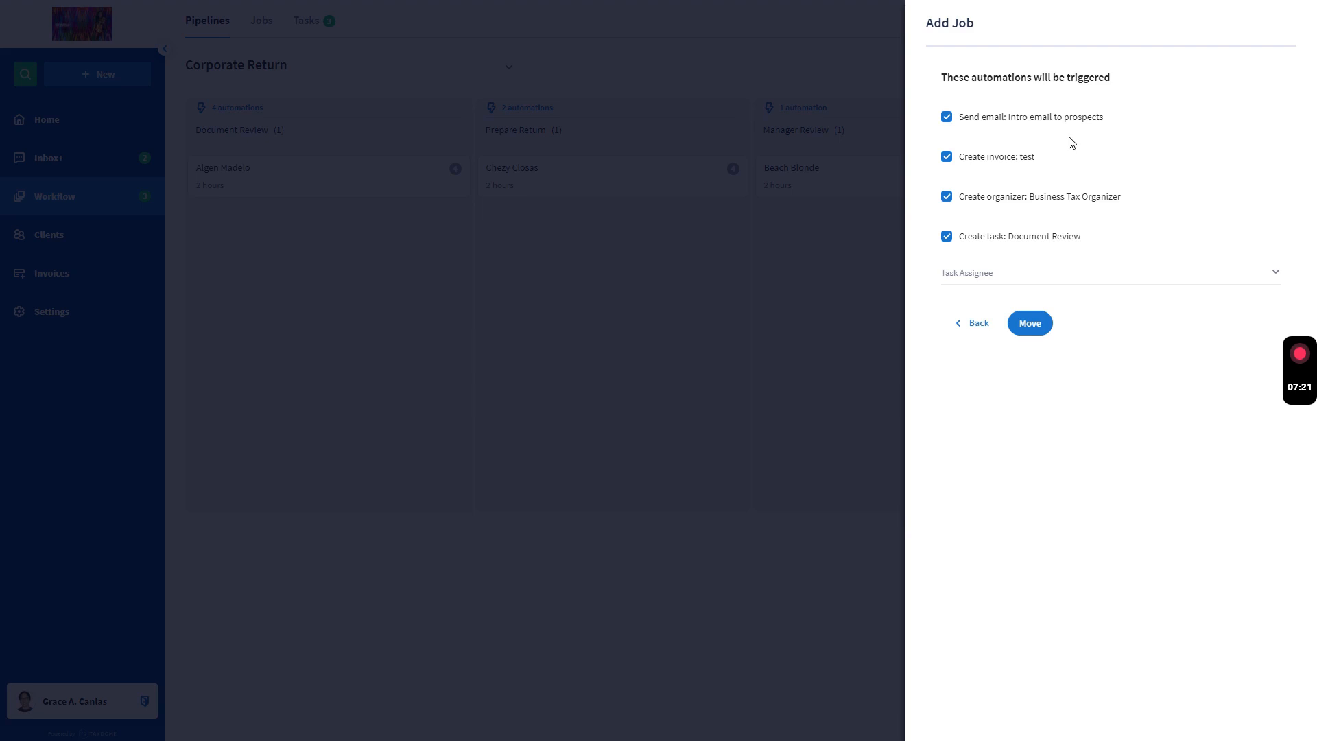
mouse_move(1140, 264)
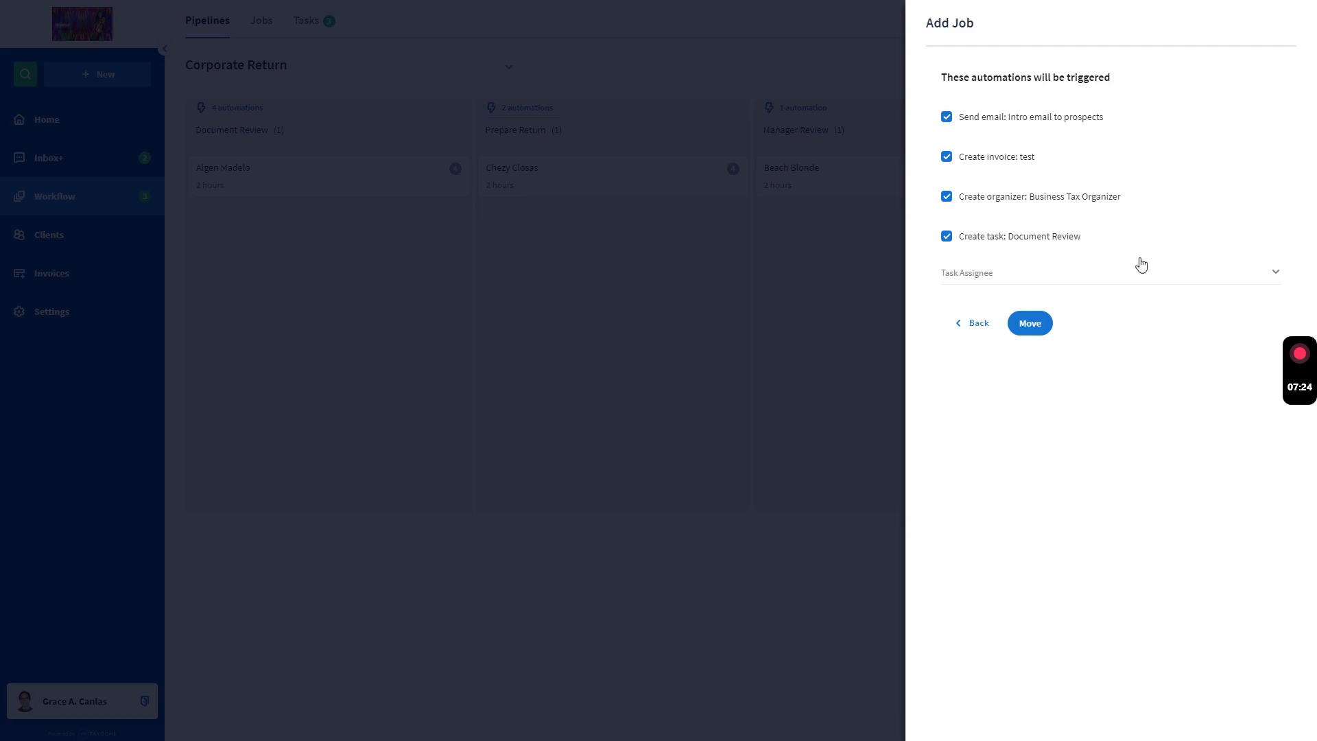
mouse_move(1082, 213)
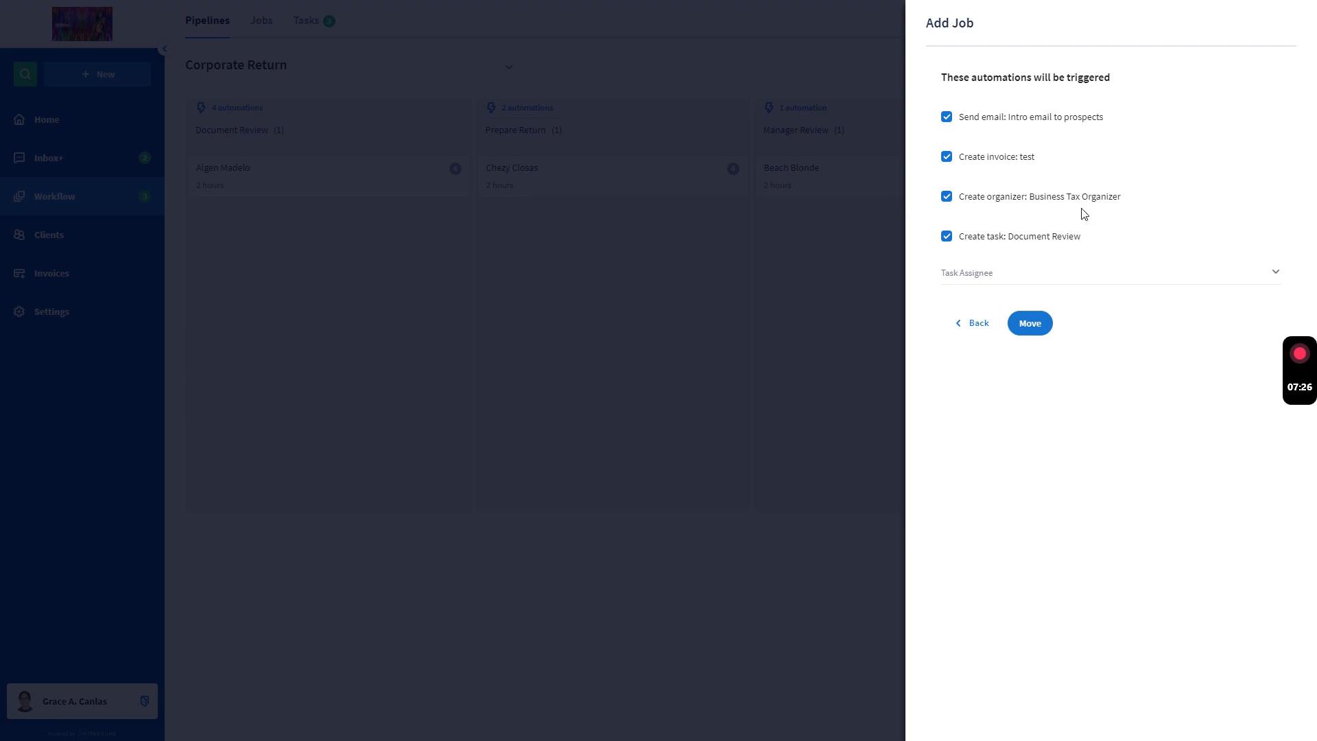
mouse_move(1023, 244)
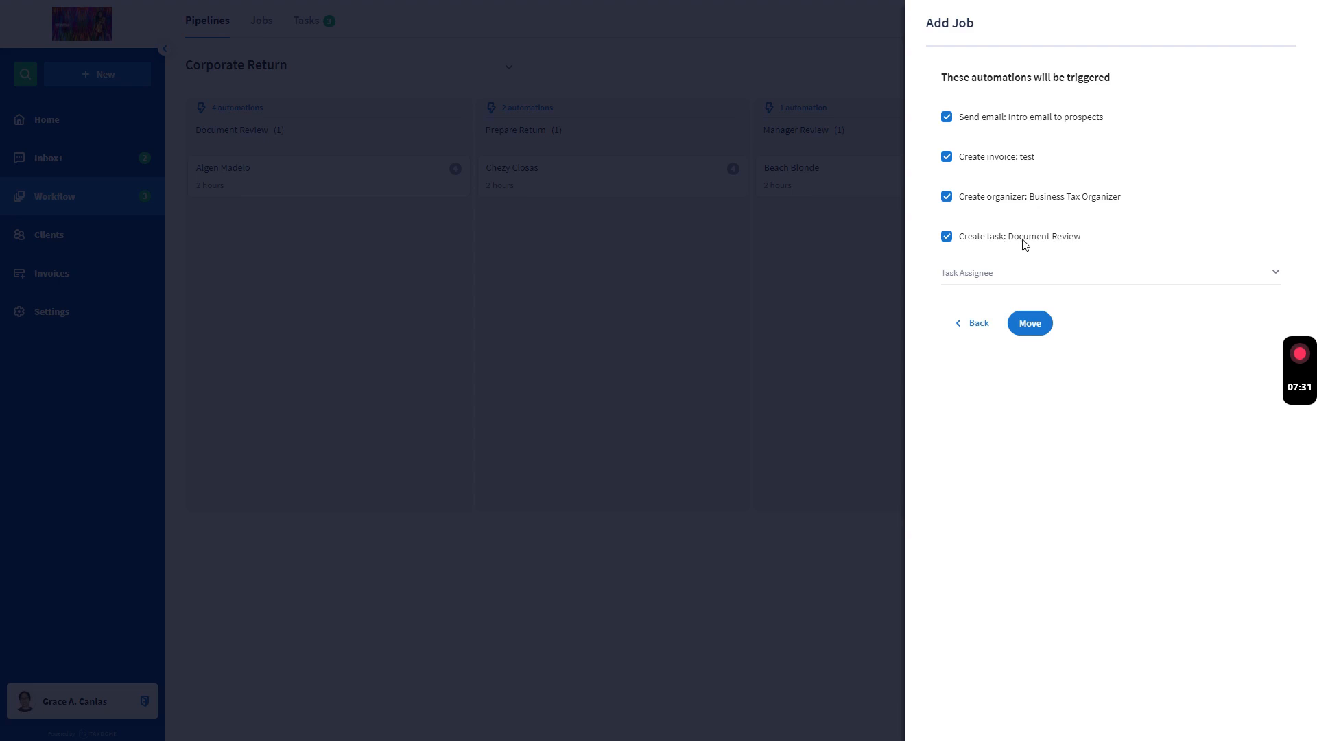
left_click(1108, 273)
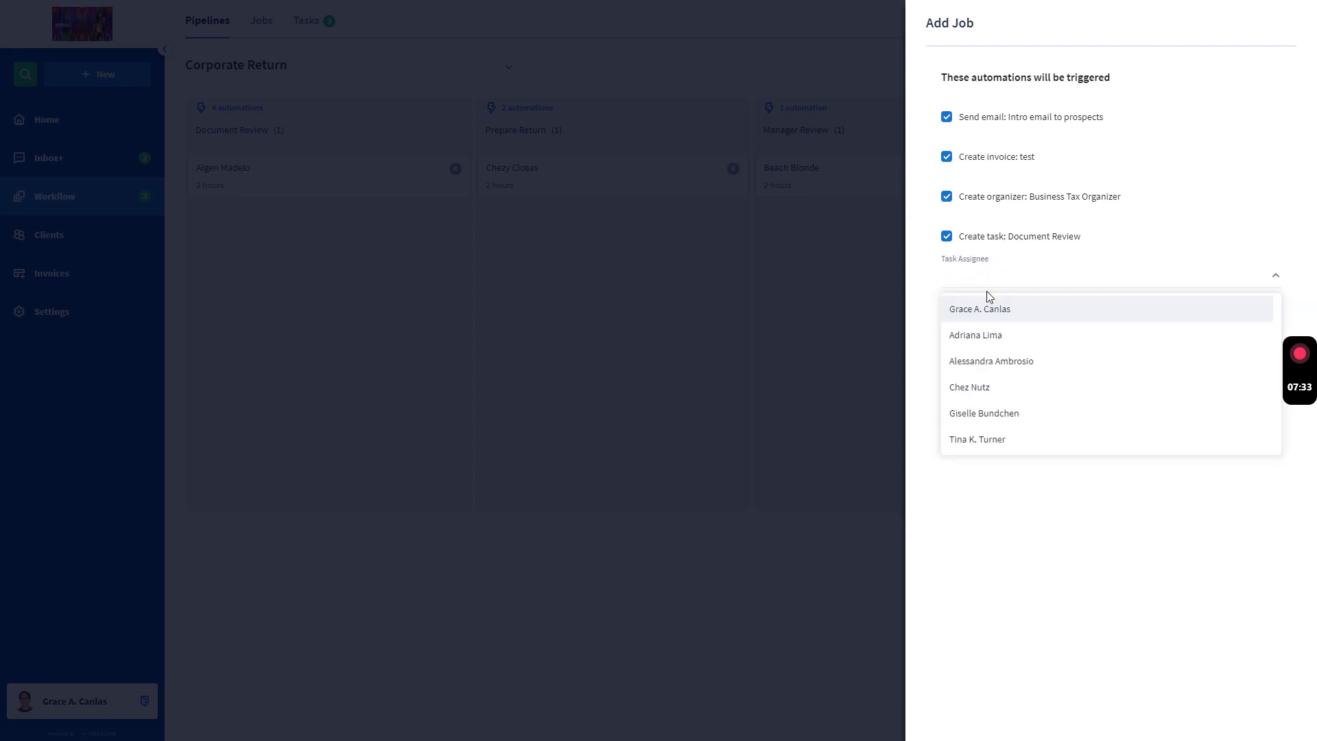
left_click(991, 361)
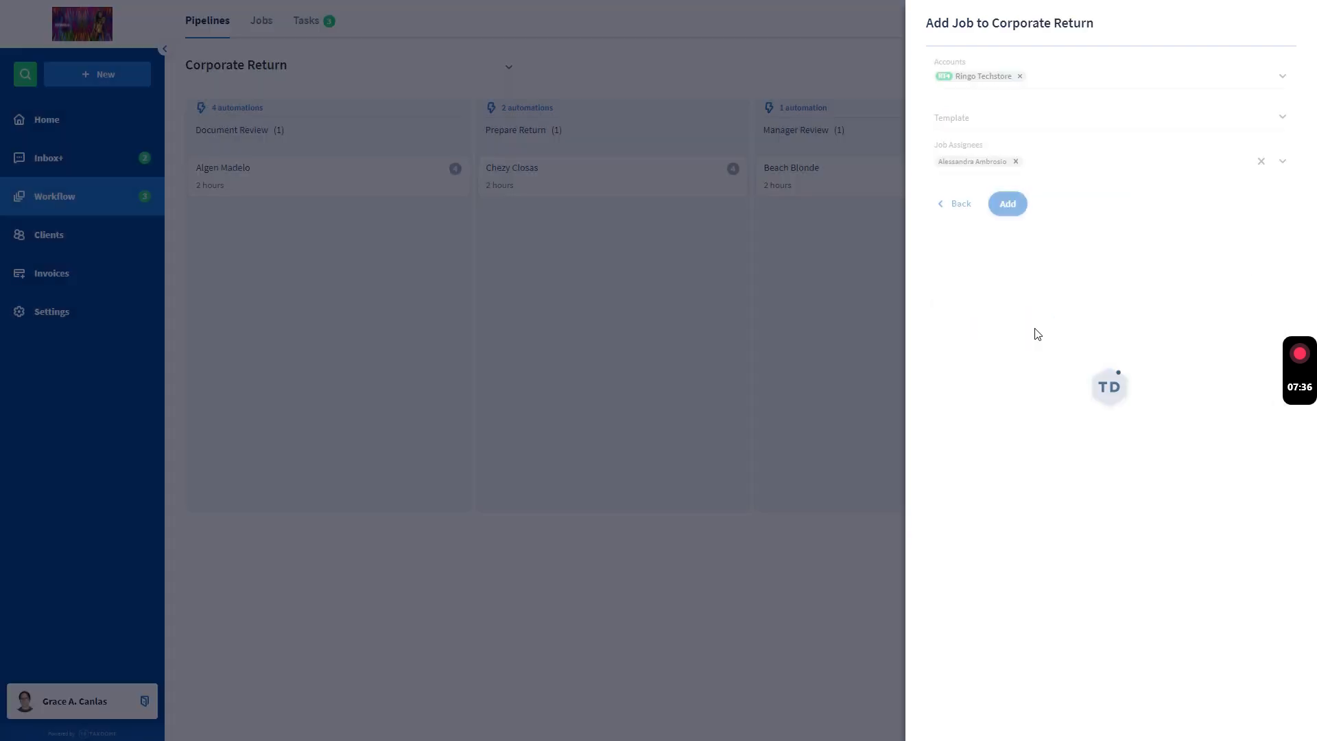
left_click(1008, 203)
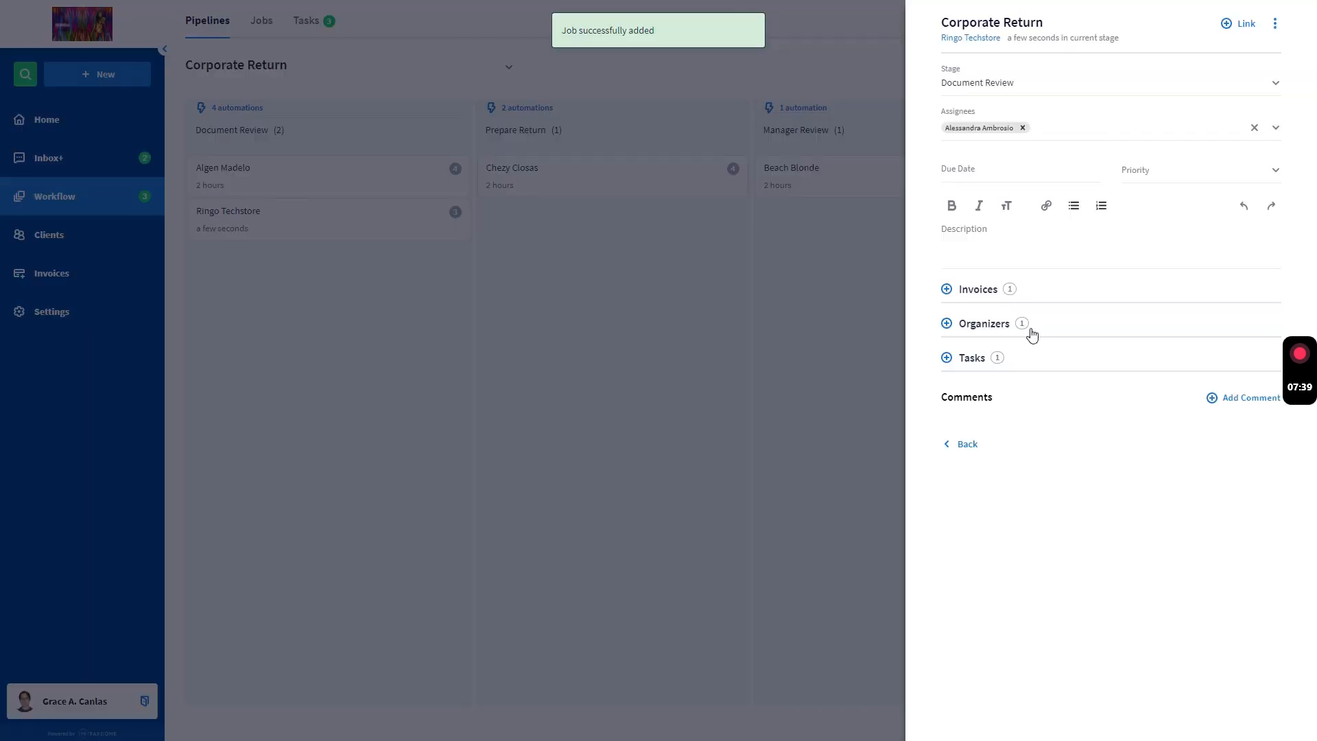
Close the Ringo Techstore job panel to return to the Corporate Return board.
left_click(958, 444)
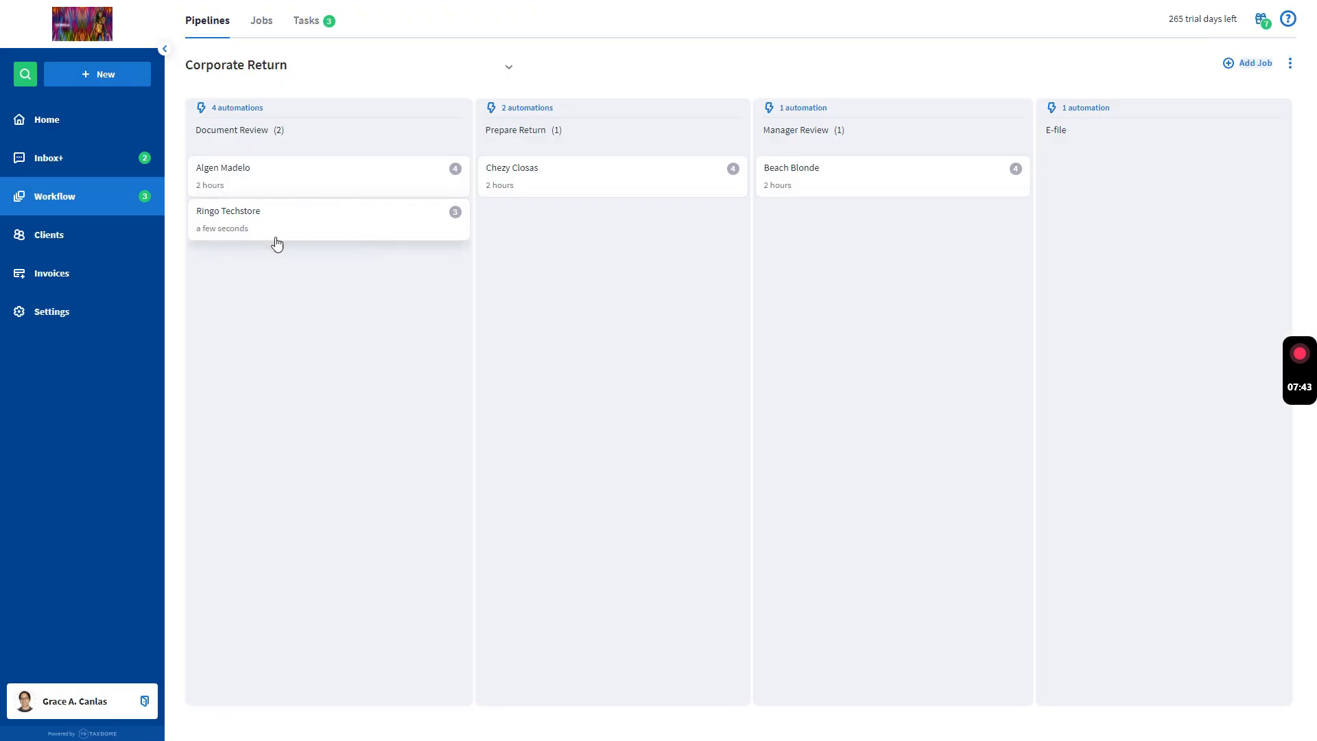
mouse_move(342, 232)
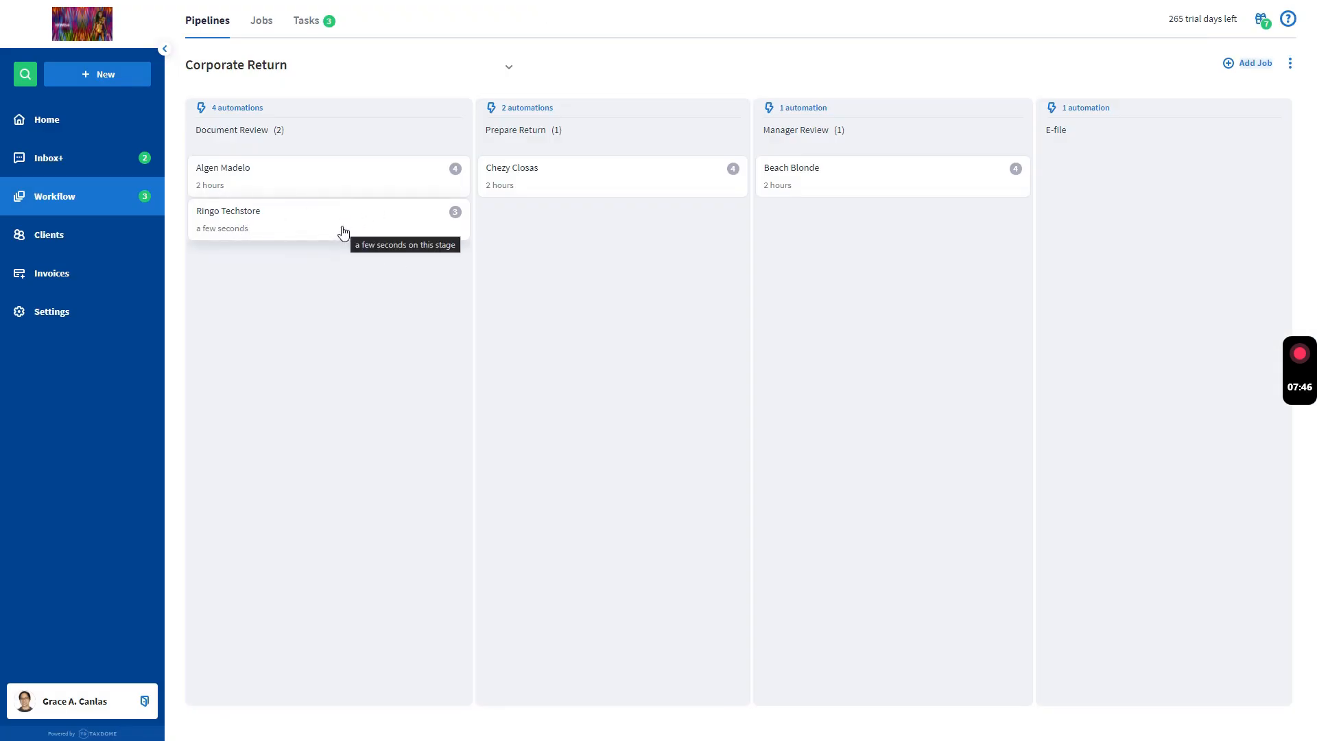